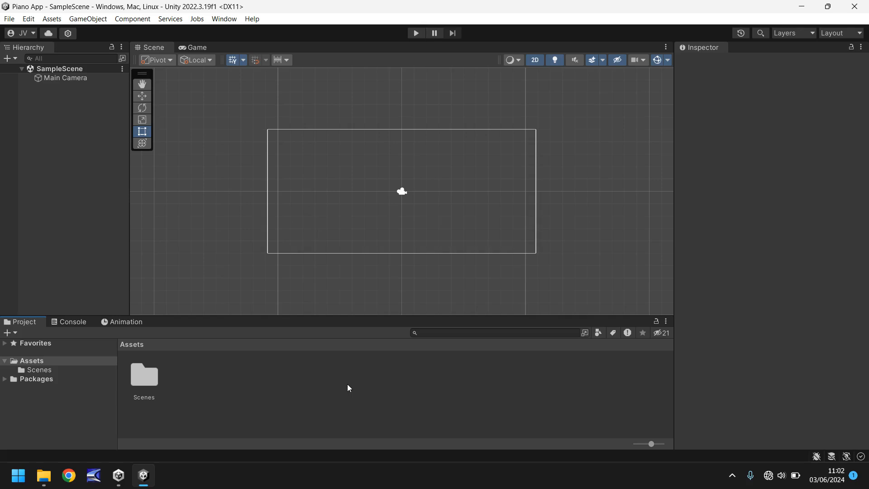
mouse_move(156, 464)
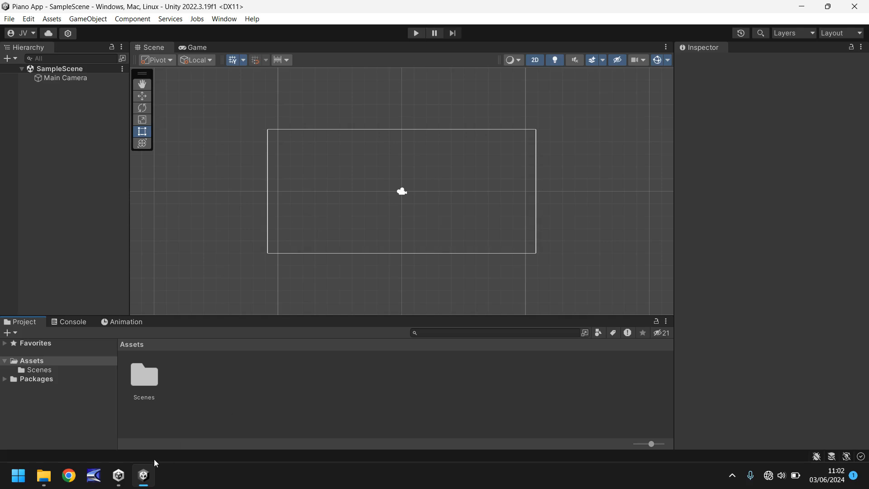
Switch to Unity Hub and view the installed 2022.3.19f1 editor.
left_click(118, 475)
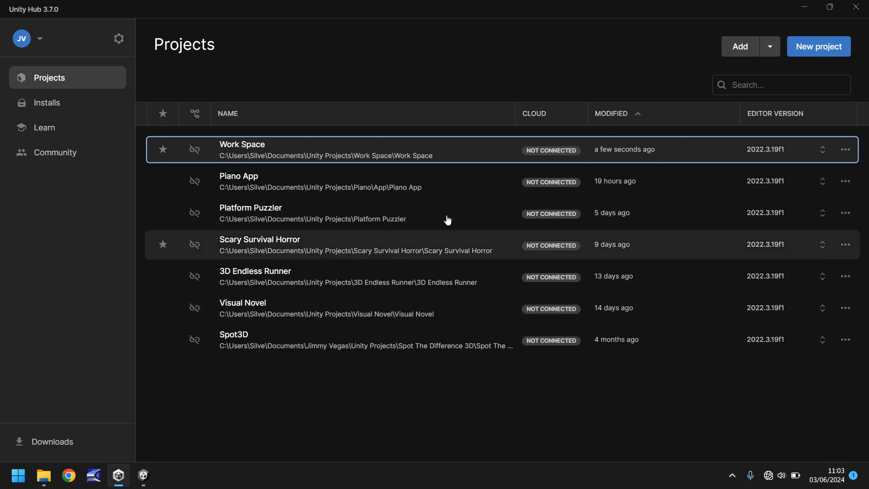
left_click(46, 103)
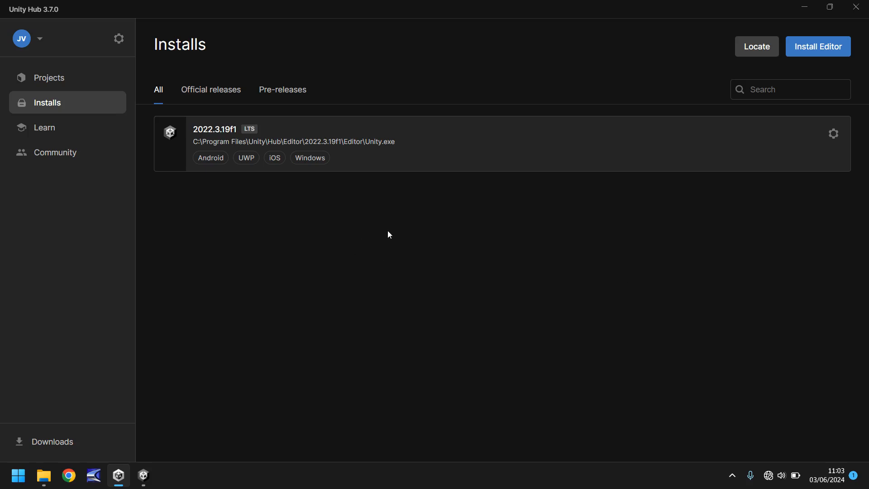
mouse_move(402, 271)
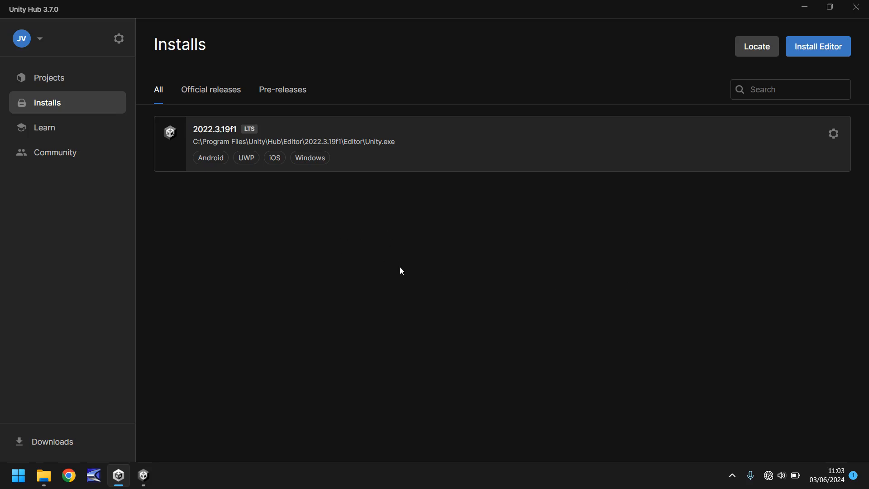
mouse_move(543, 269)
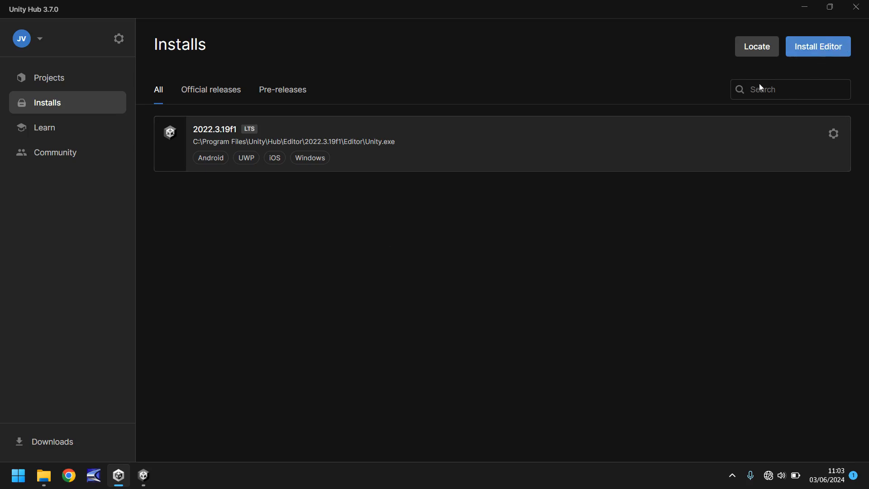
mouse_move(370, 267)
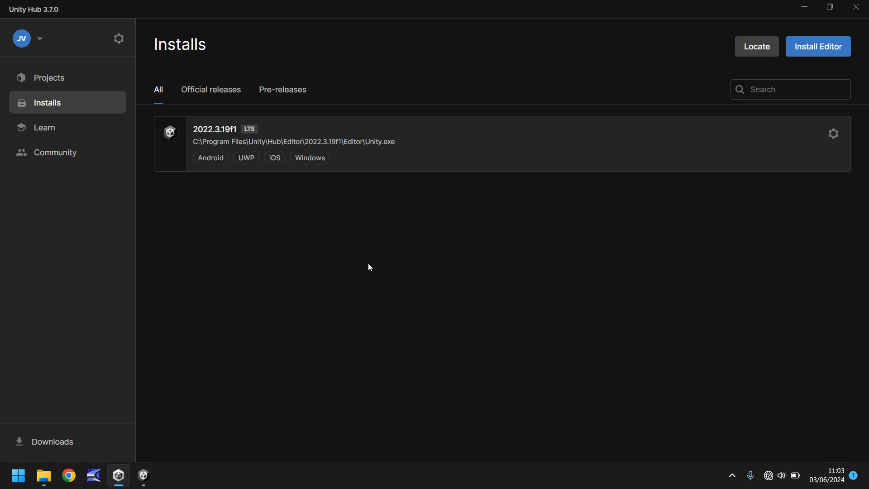
mouse_move(62, 61)
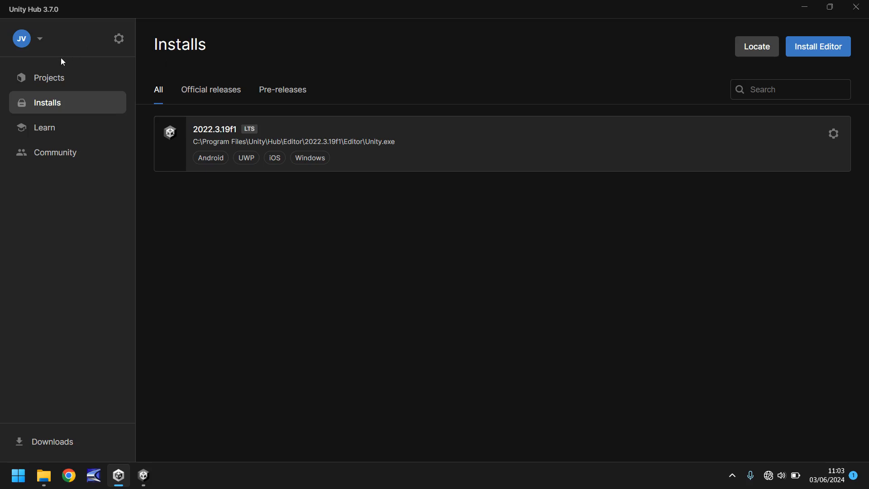
Start a new 2D (Built-In Render Pipeline) project with Connect to Unity Cloud unticked.
left_click(49, 77)
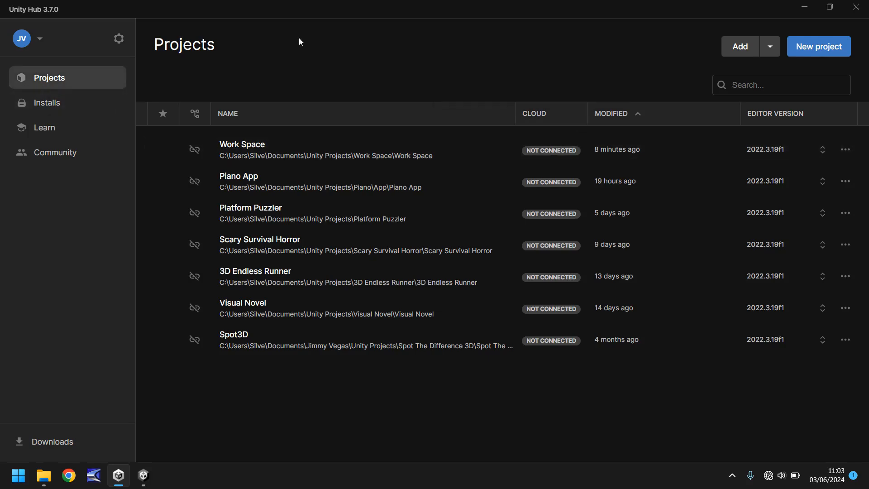
mouse_move(819, 47)
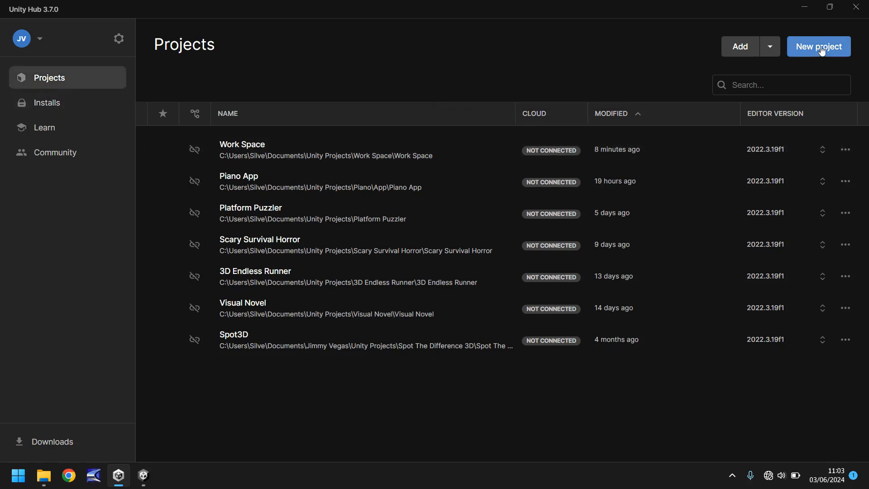
left_click(819, 46)
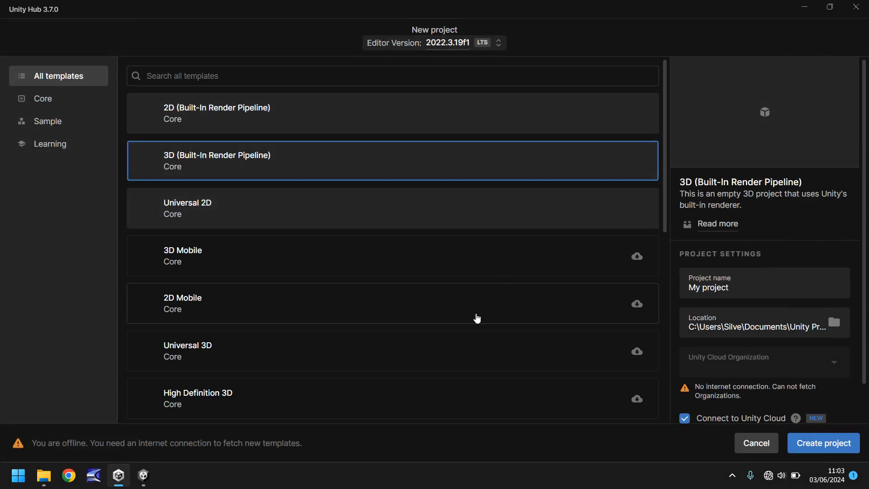
mouse_move(529, 208)
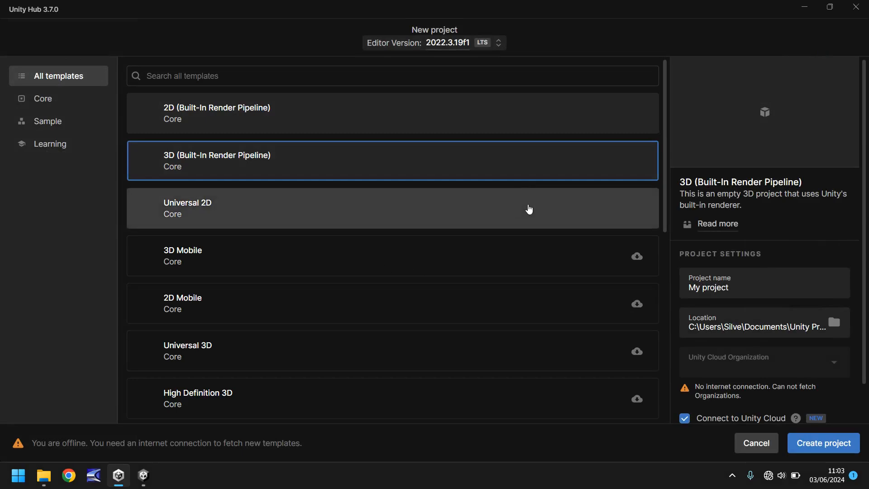
mouse_move(169, 114)
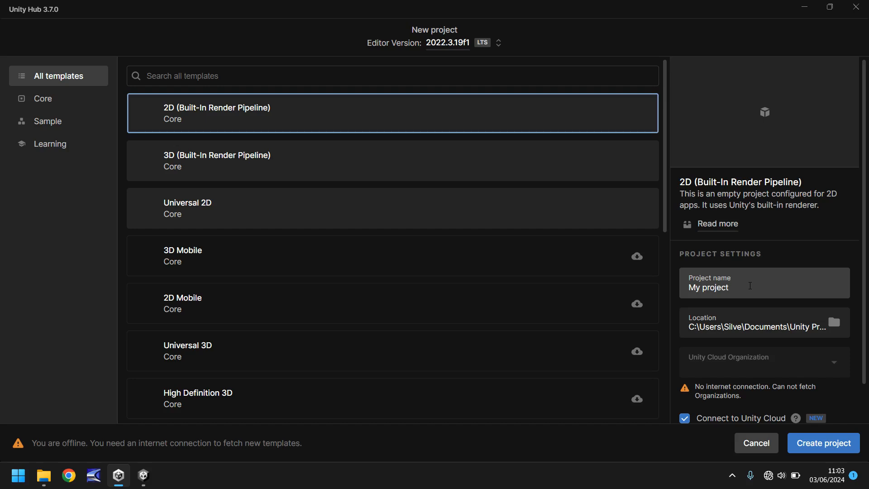
mouse_move(735, 321)
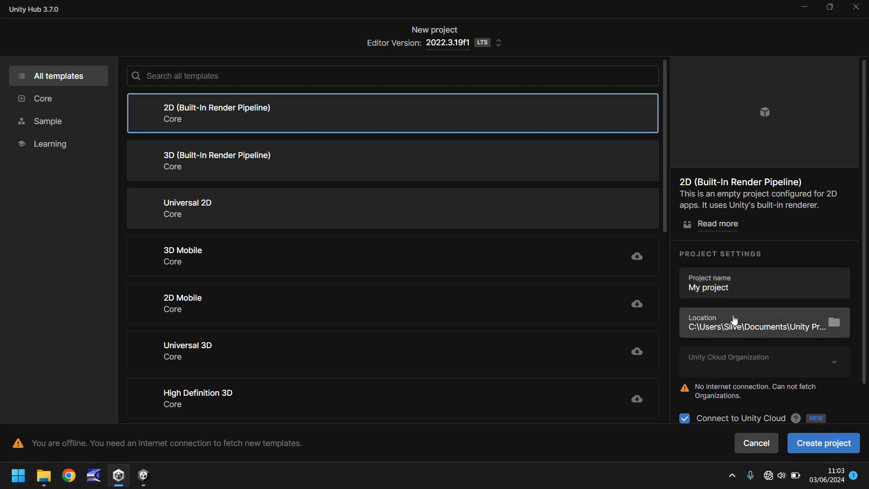
scroll("down", 3)
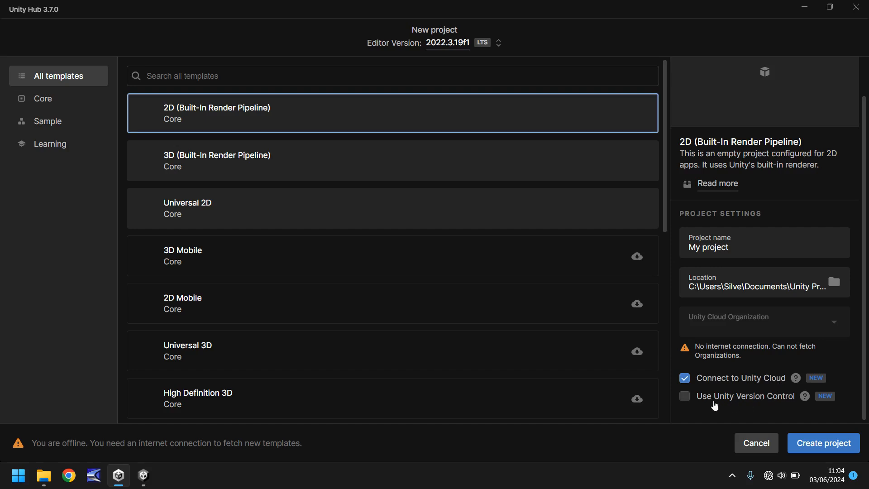
mouse_move(685, 377)
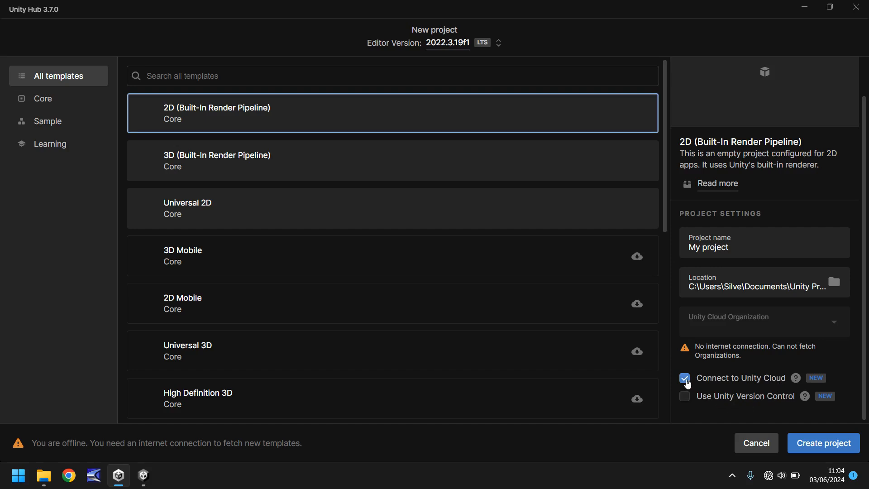
mouse_move(708, 398)
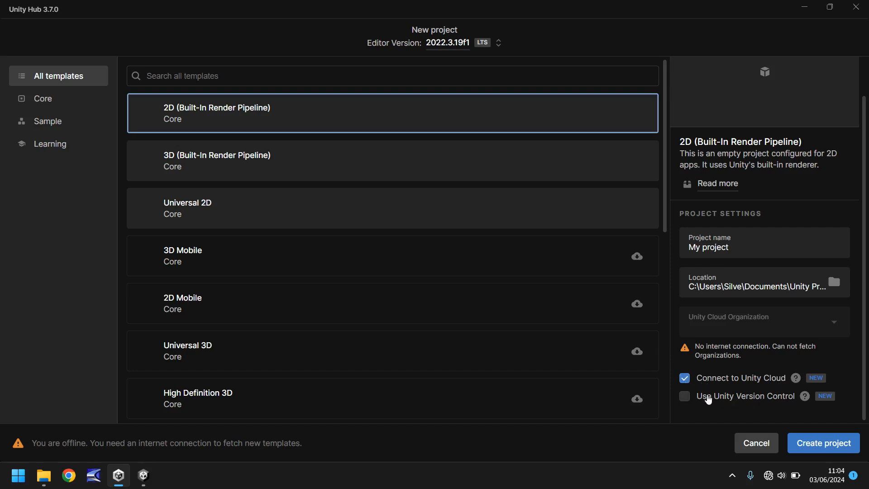
left_click(685, 377)
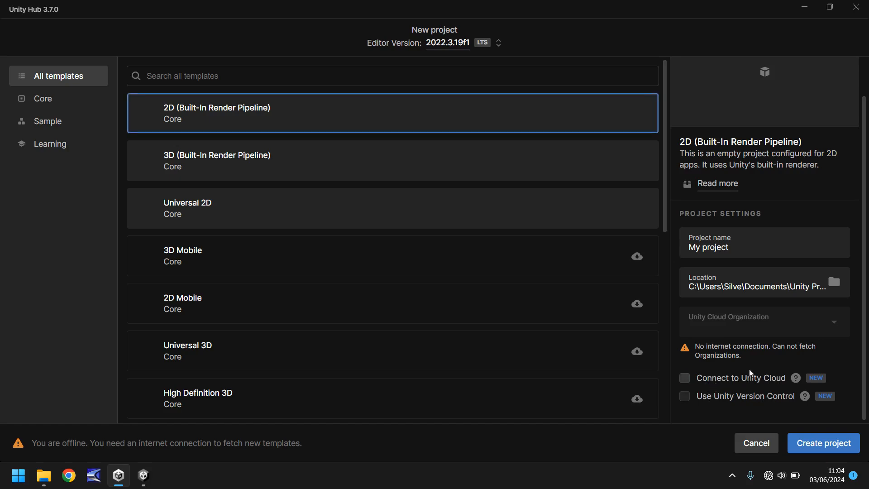
mouse_move(732, 377)
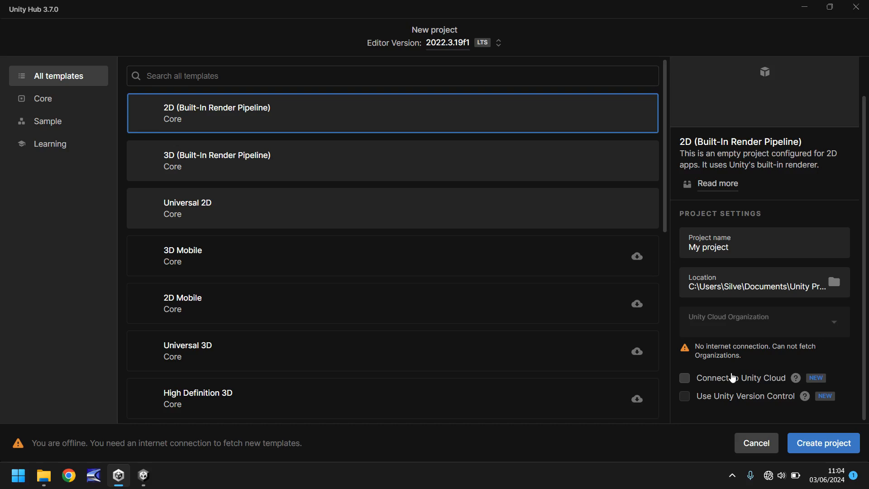
mouse_move(756, 339)
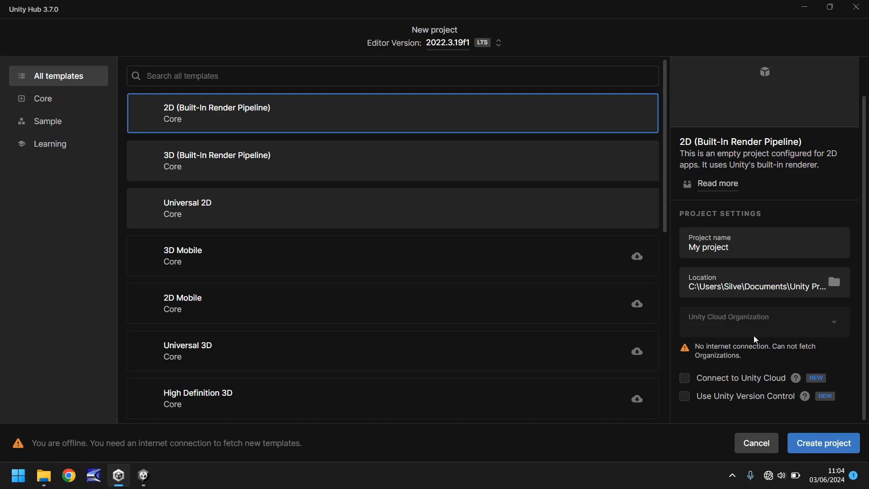
mouse_move(759, 363)
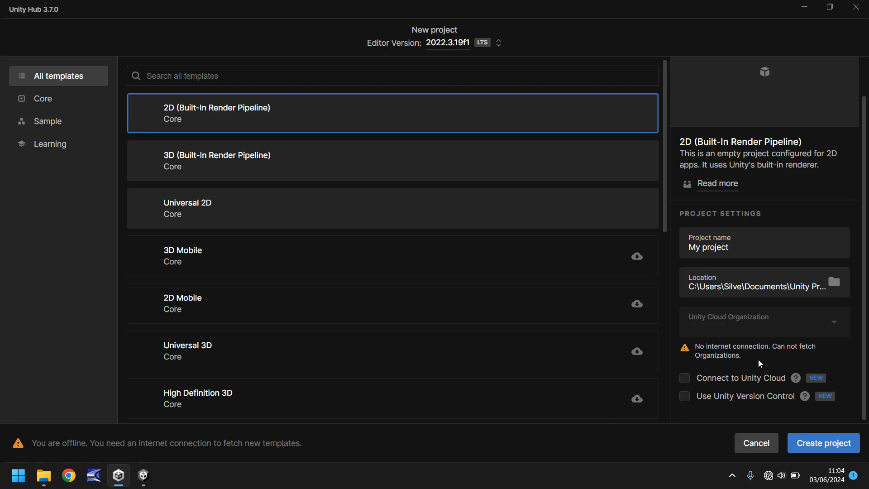
mouse_move(143, 476)
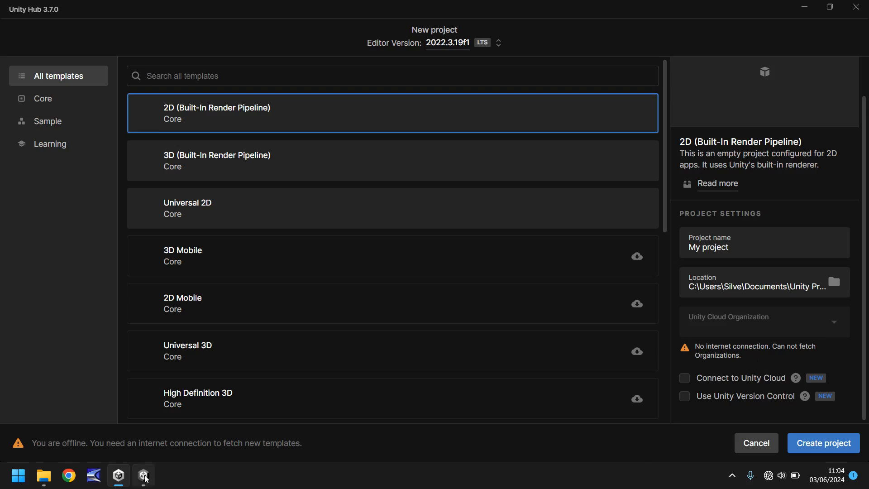
Bring the Piano App editor window back to the front from the taskbar.
left_click(823, 442)
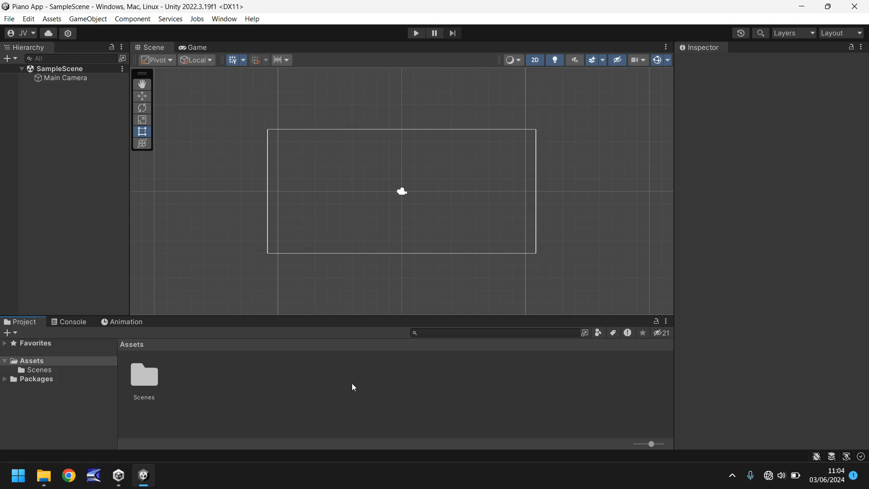
mouse_move(54, 232)
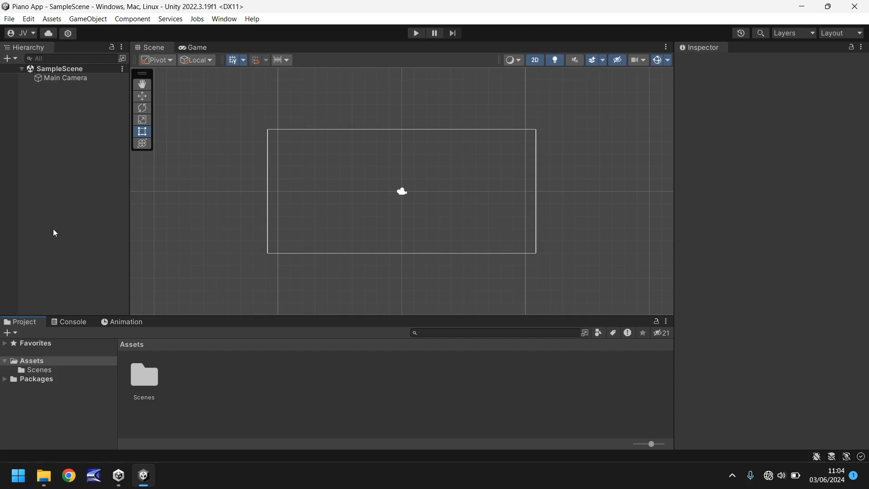
mouse_move(59, 77)
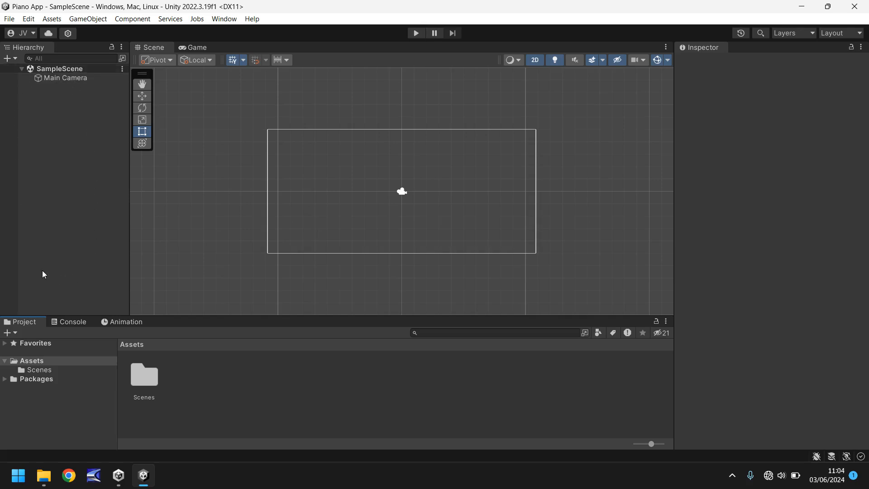
mouse_move(57, 179)
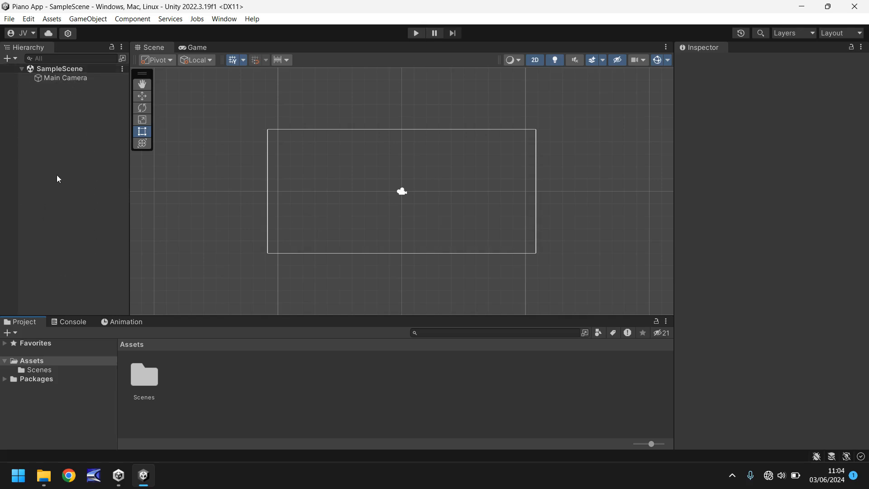
mouse_move(61, 78)
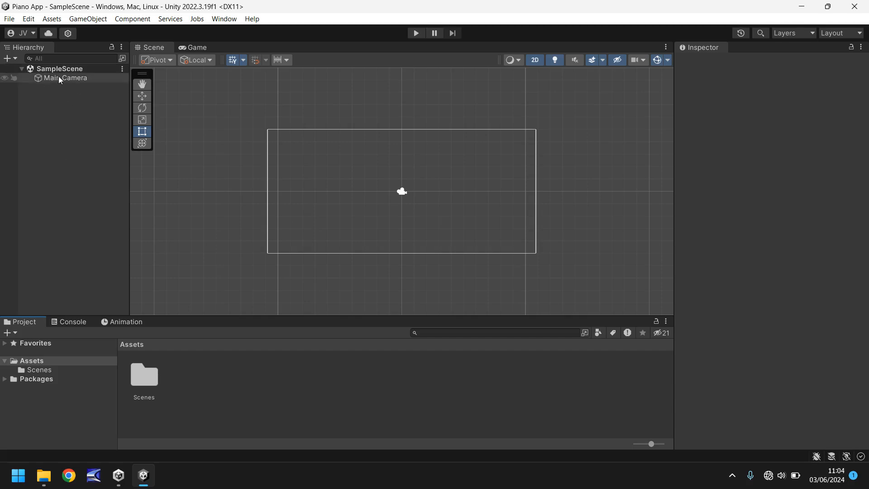
left_click(64, 77)
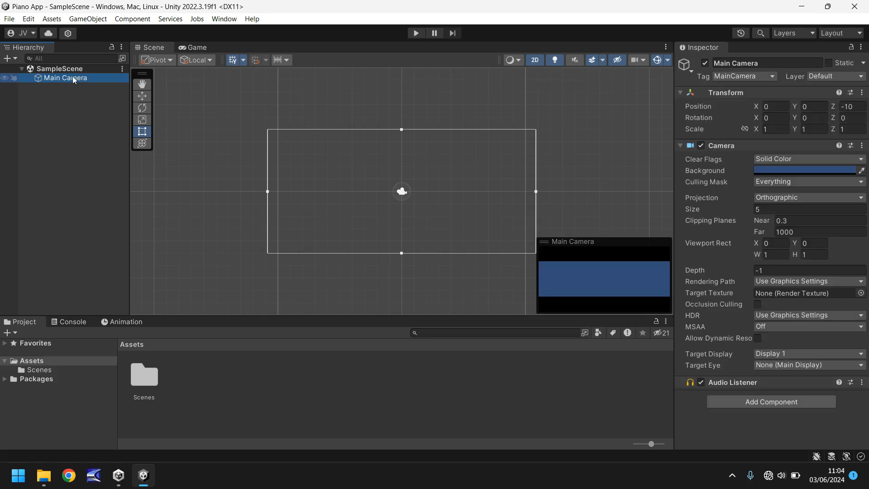
mouse_move(509, 224)
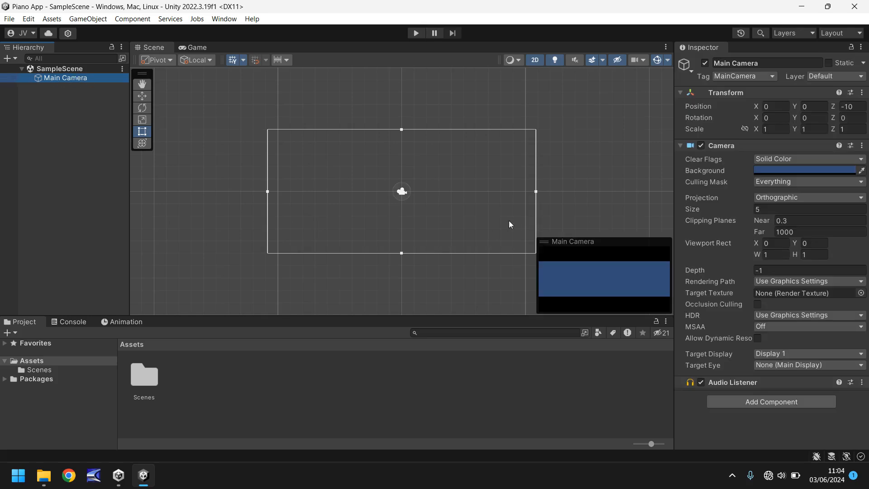
mouse_move(436, 203)
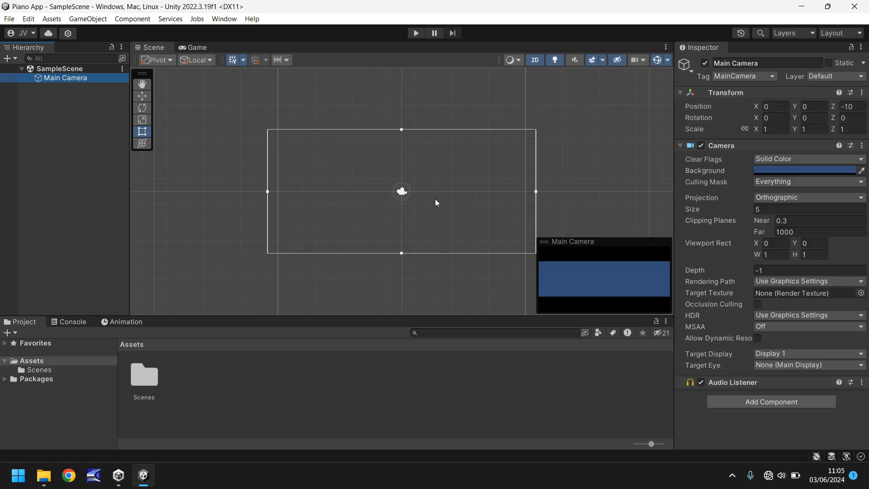
mouse_move(592, 167)
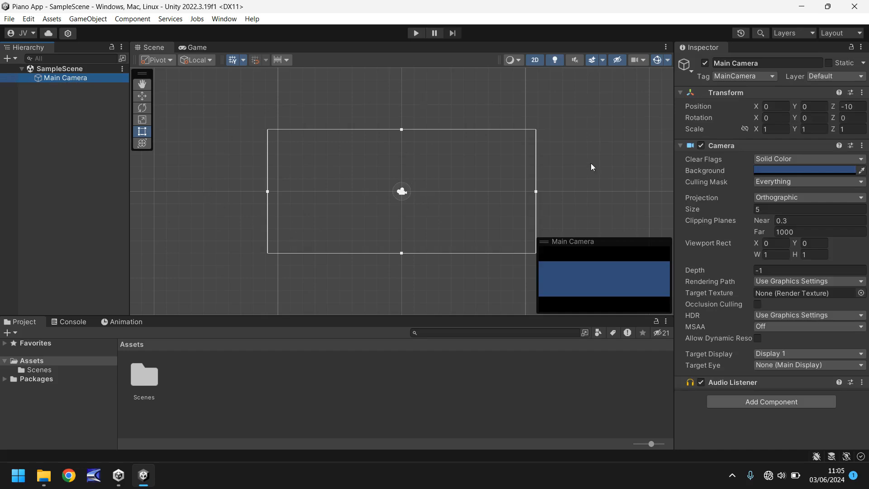
mouse_move(585, 109)
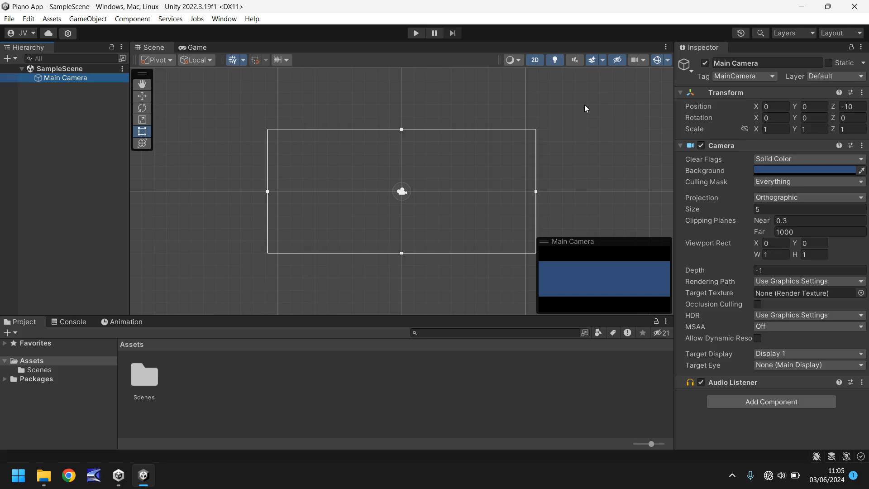
mouse_move(165, 104)
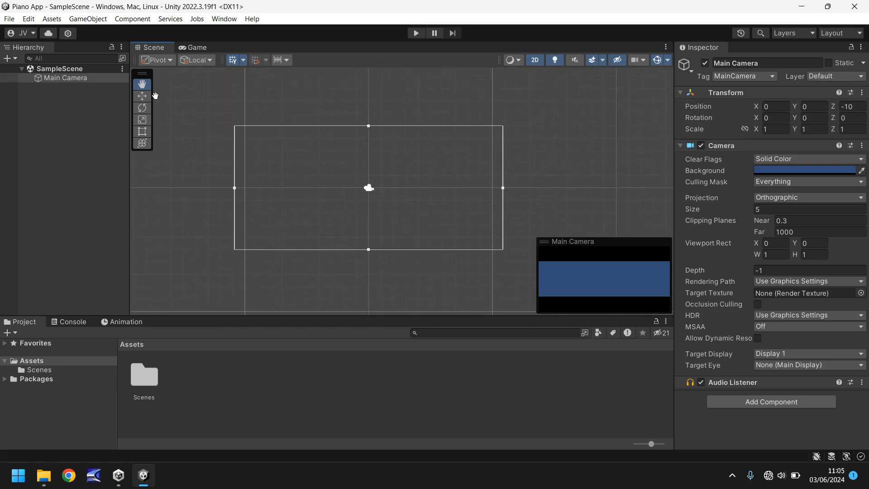
left_click(141, 96)
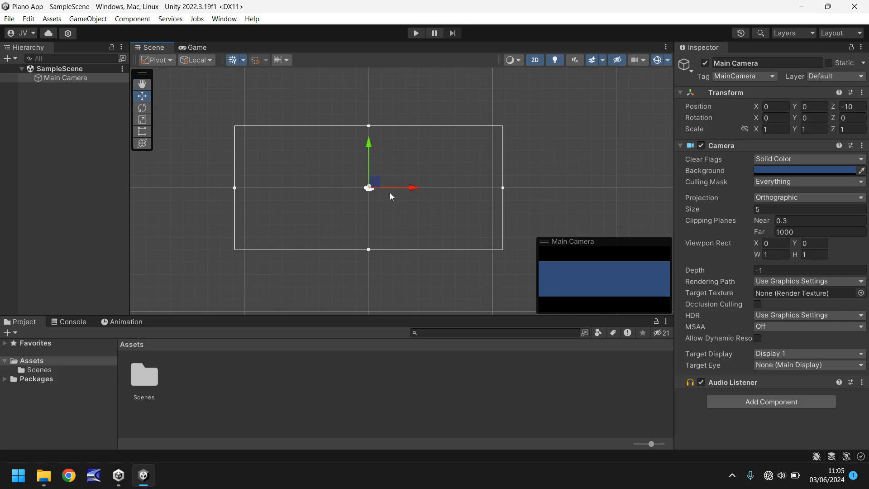
left_click(142, 107)
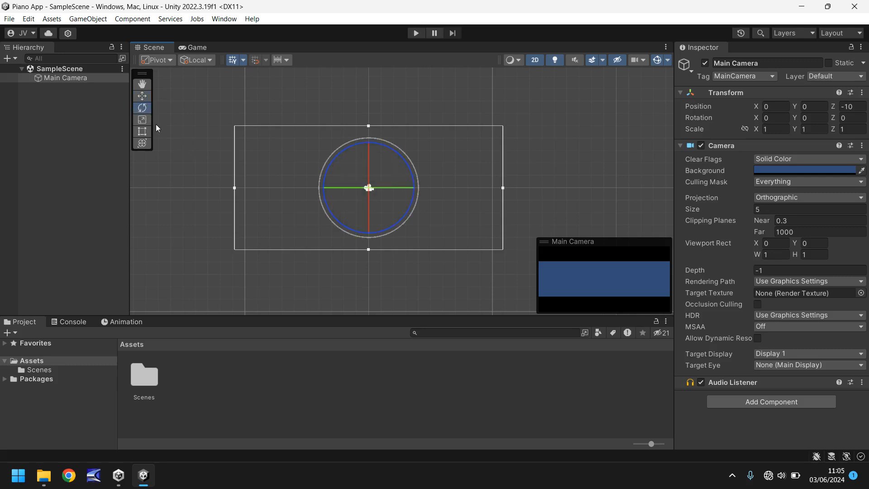
left_click(142, 132)
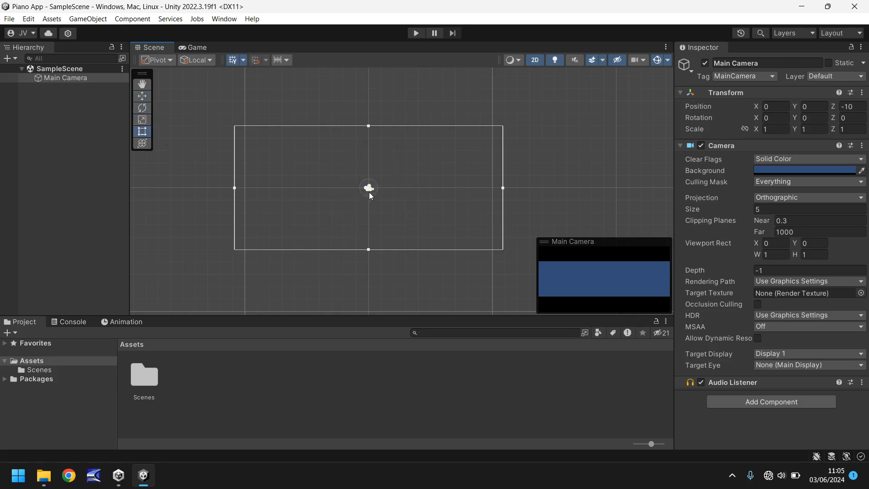
mouse_move(336, 152)
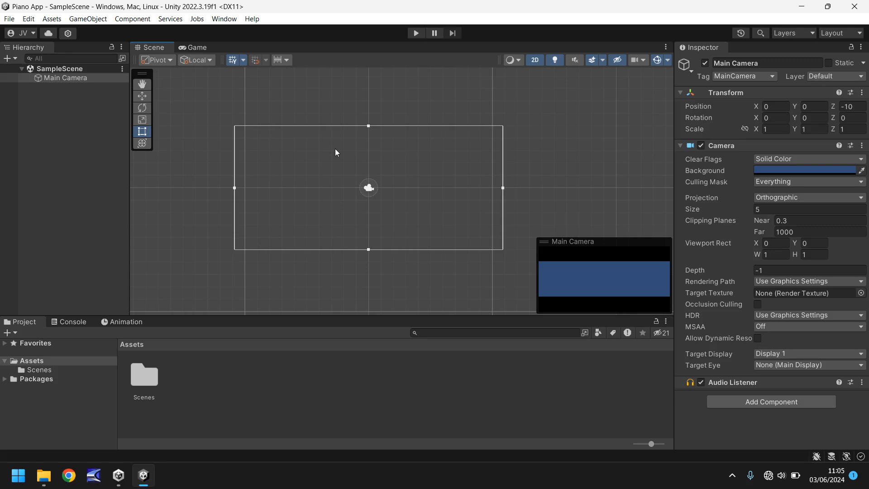
mouse_move(334, 155)
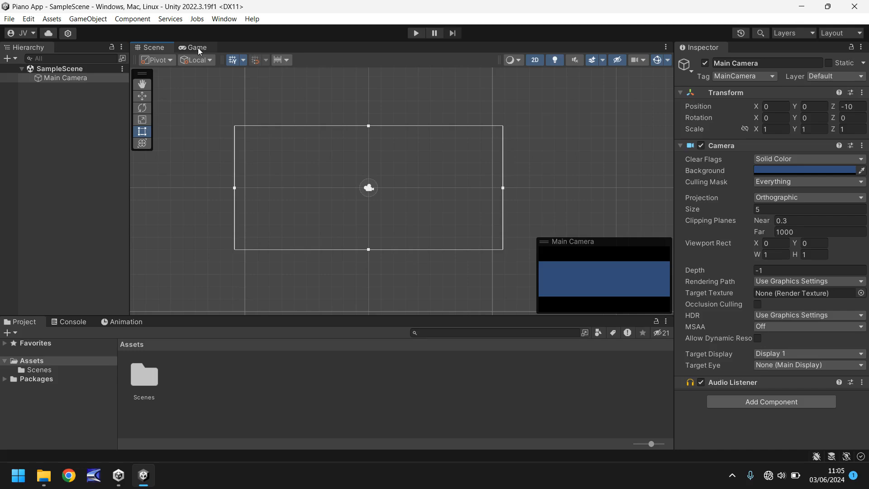
left_click(194, 47)
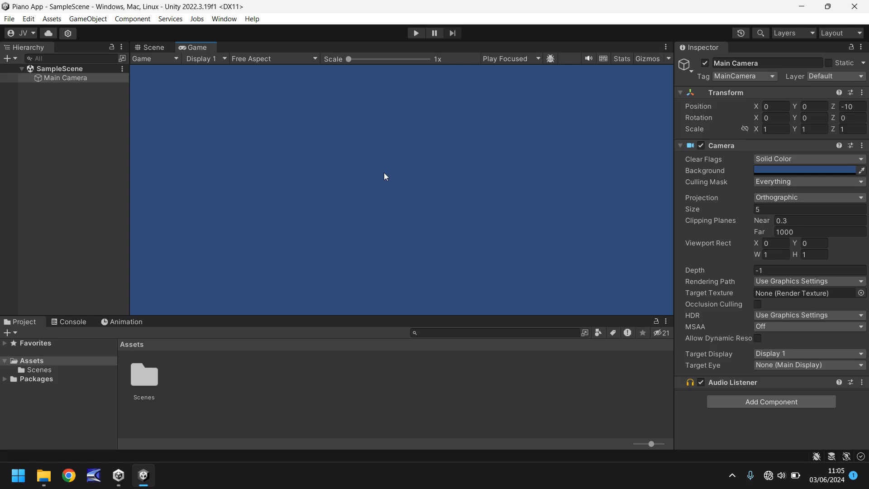
left_click(150, 48)
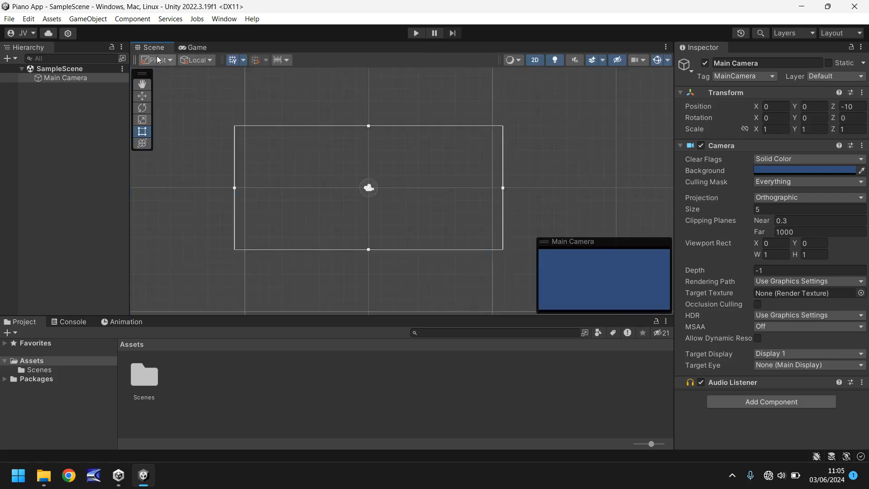
mouse_move(750, 143)
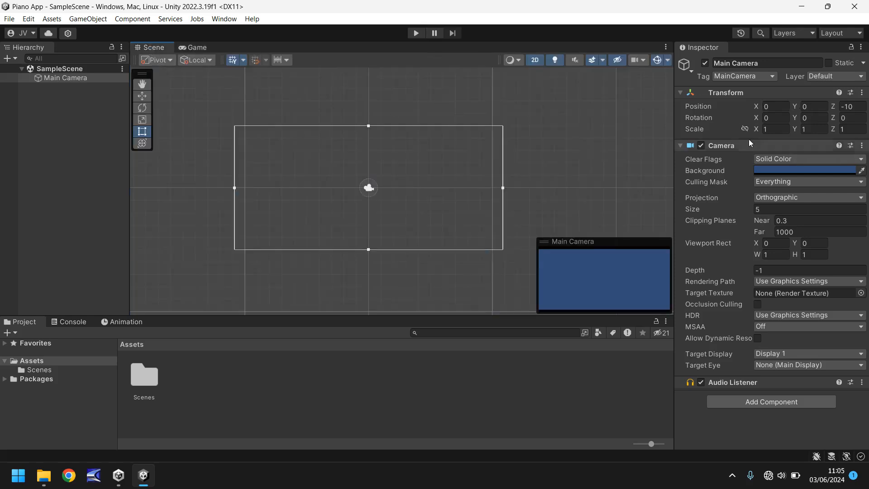
mouse_move(730, 113)
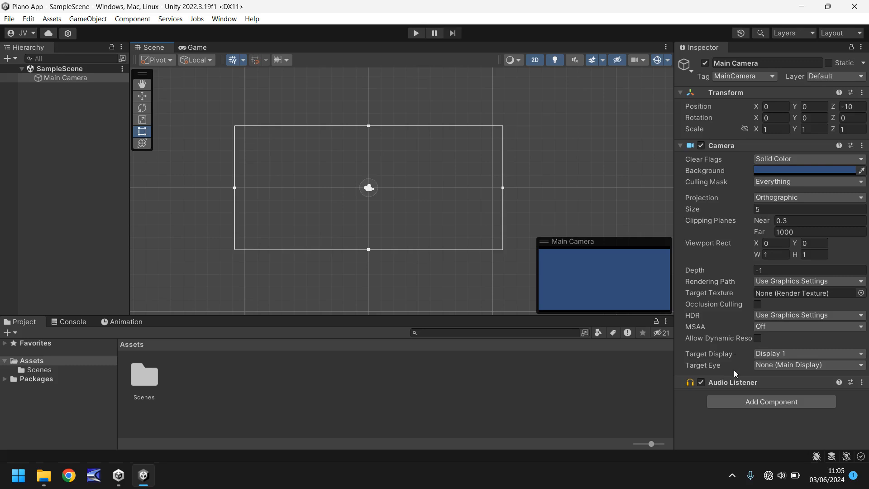
mouse_move(760, 433)
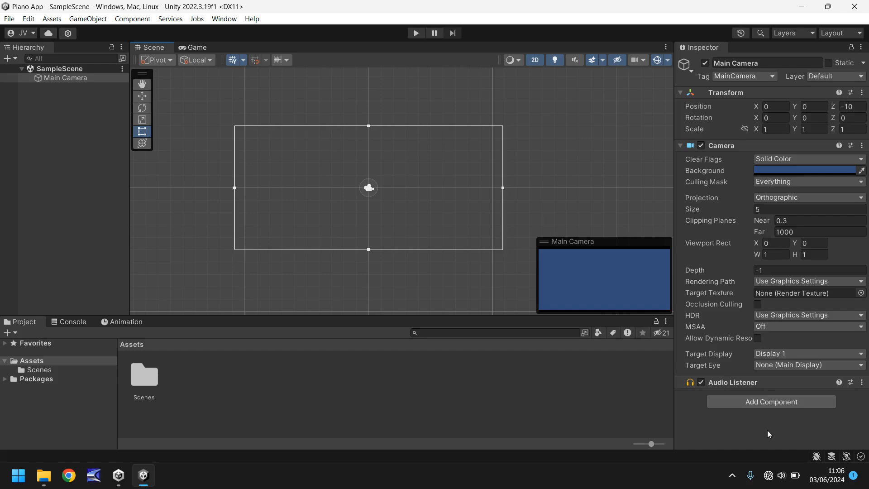
mouse_move(702, 206)
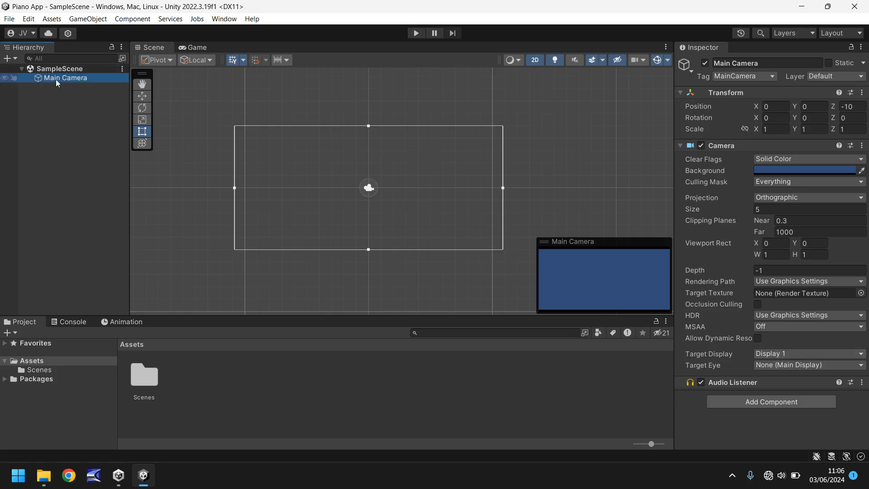
mouse_move(735, 99)
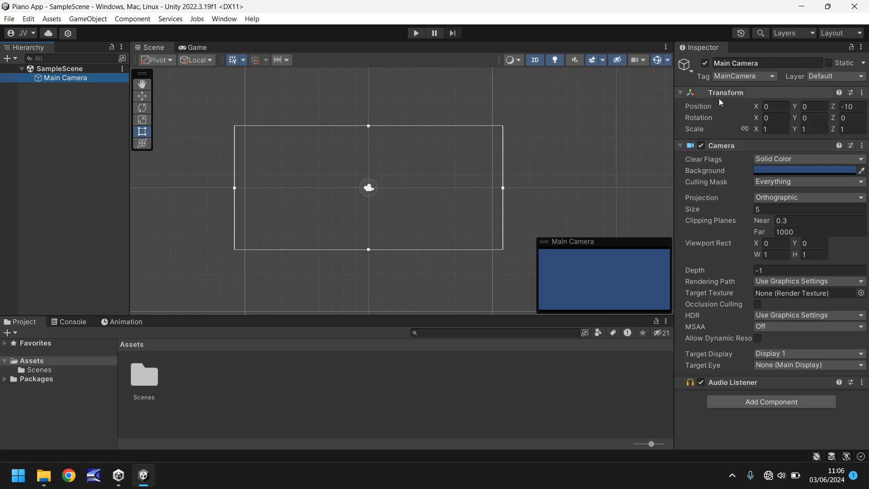
mouse_move(739, 96)
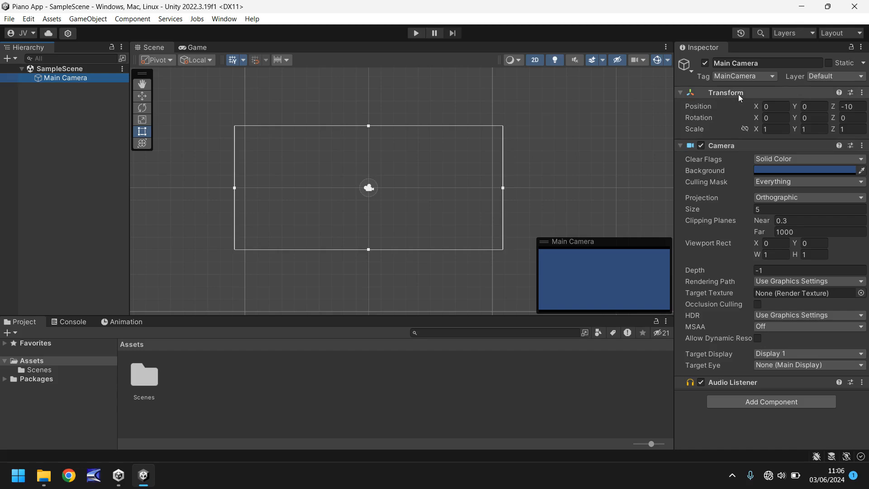
mouse_move(700, 119)
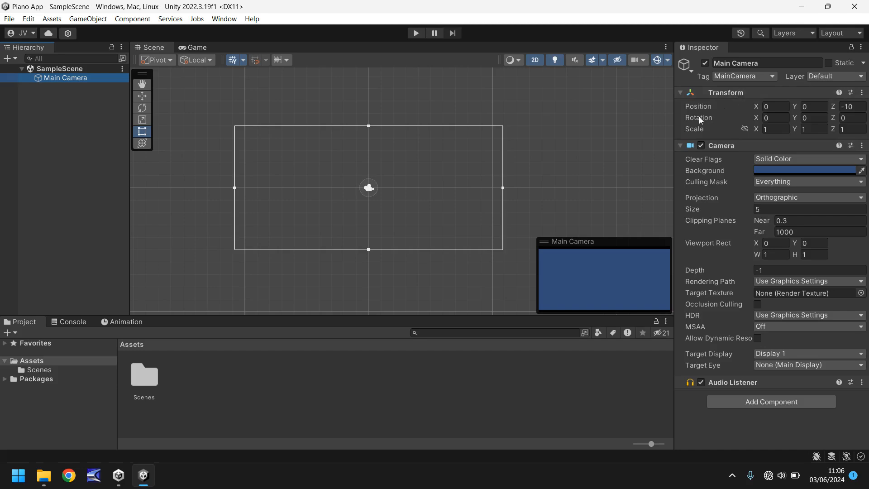
mouse_move(692, 132)
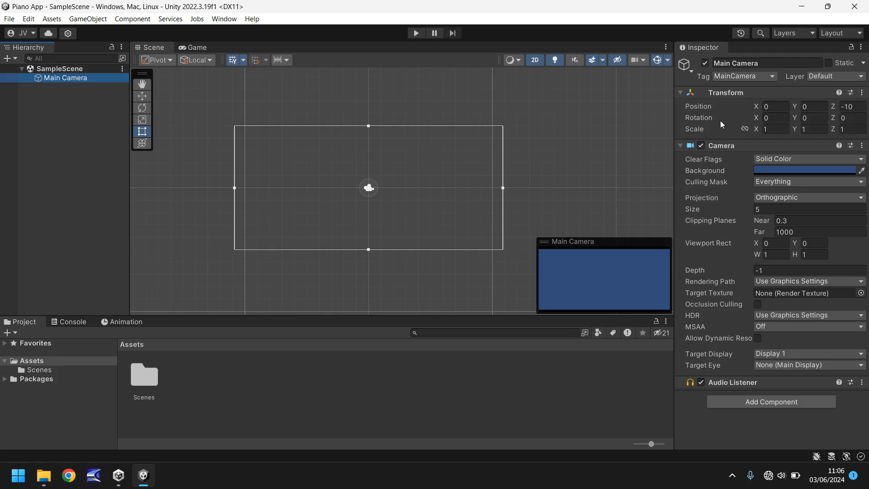
mouse_move(720, 117)
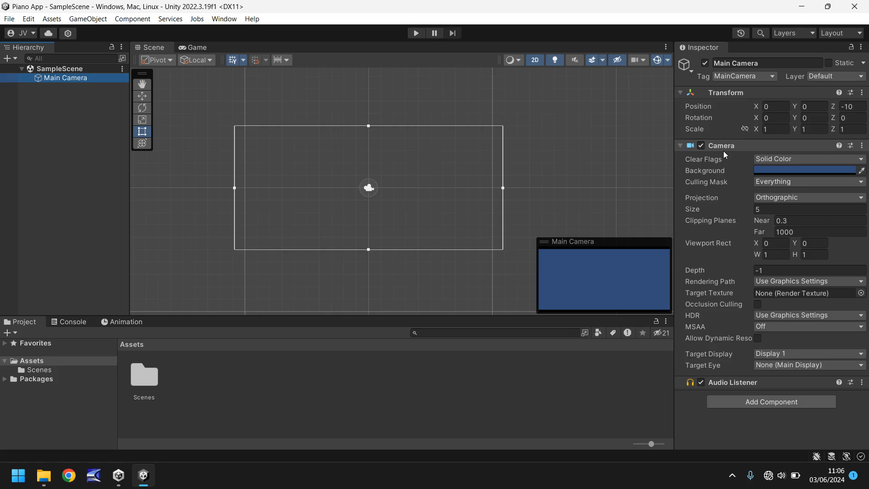
mouse_move(734, 153)
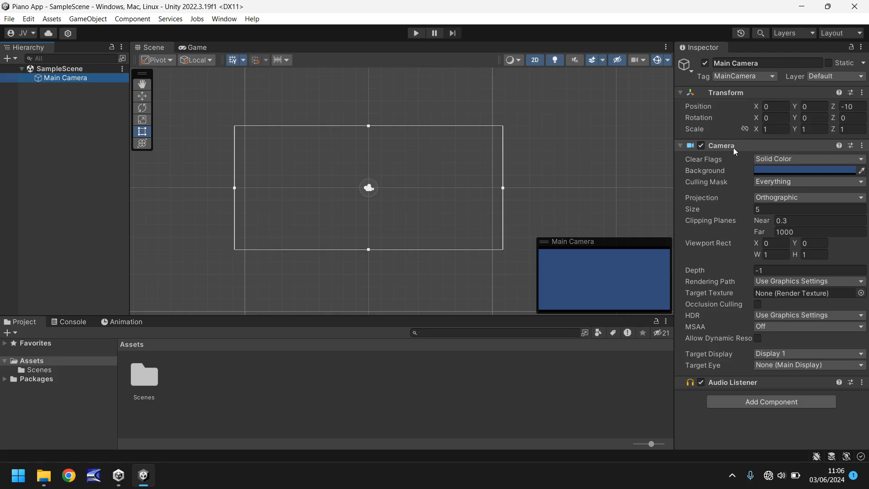
mouse_move(719, 202)
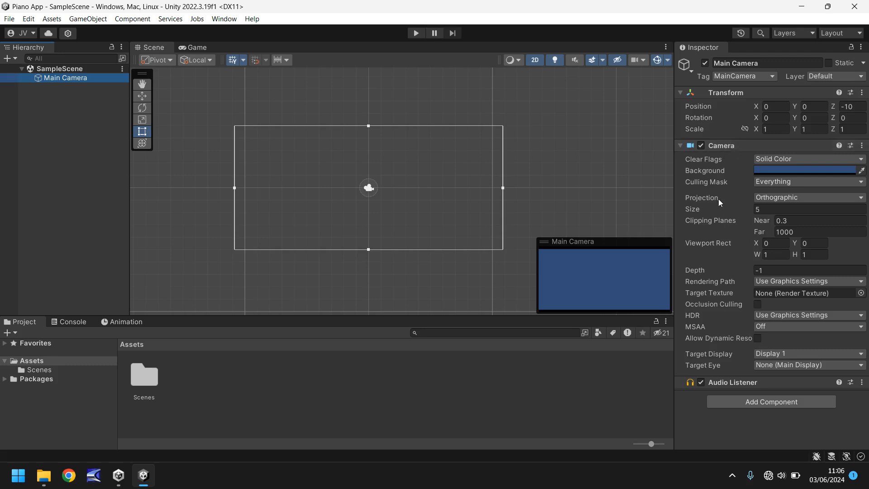
mouse_move(758, 385)
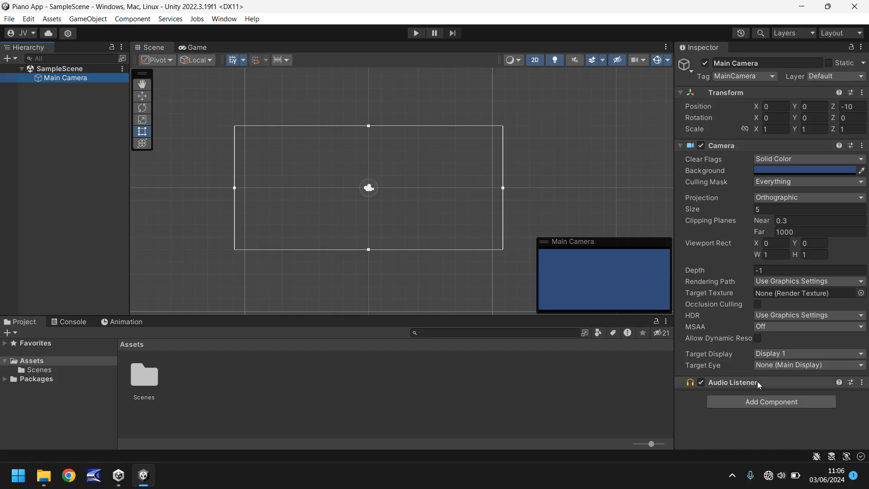
mouse_move(726, 195)
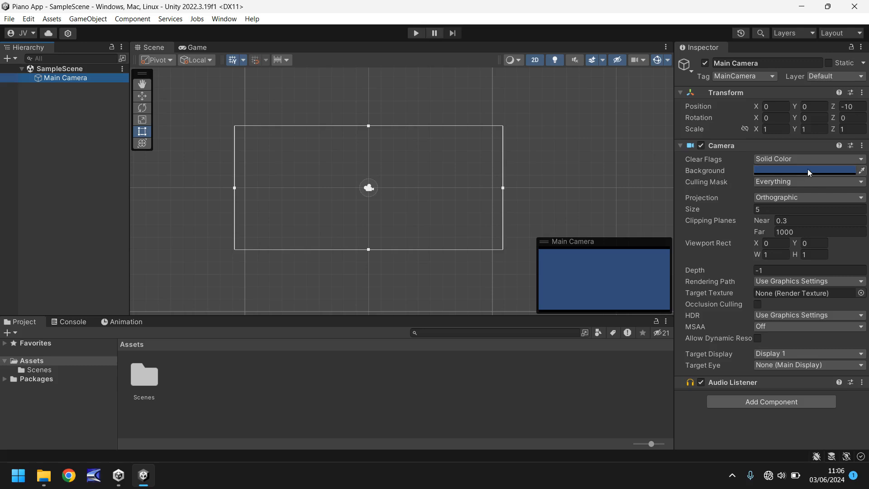
mouse_move(621, 292)
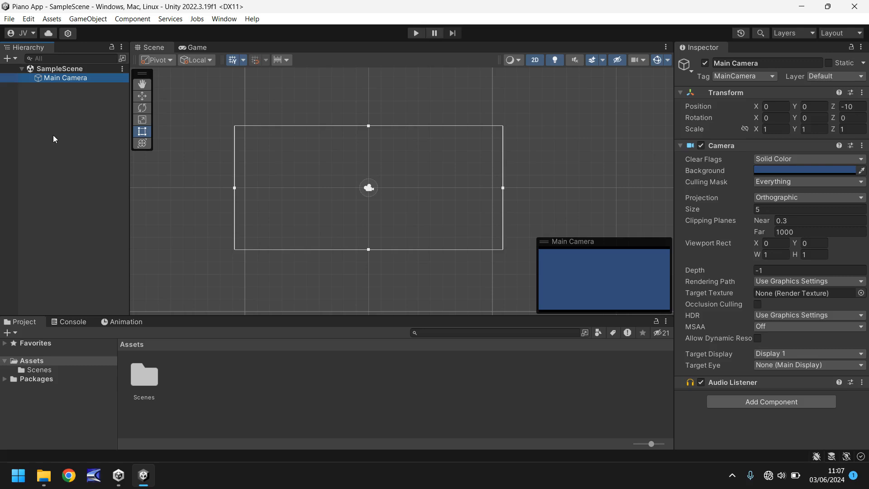
mouse_move(55, 150)
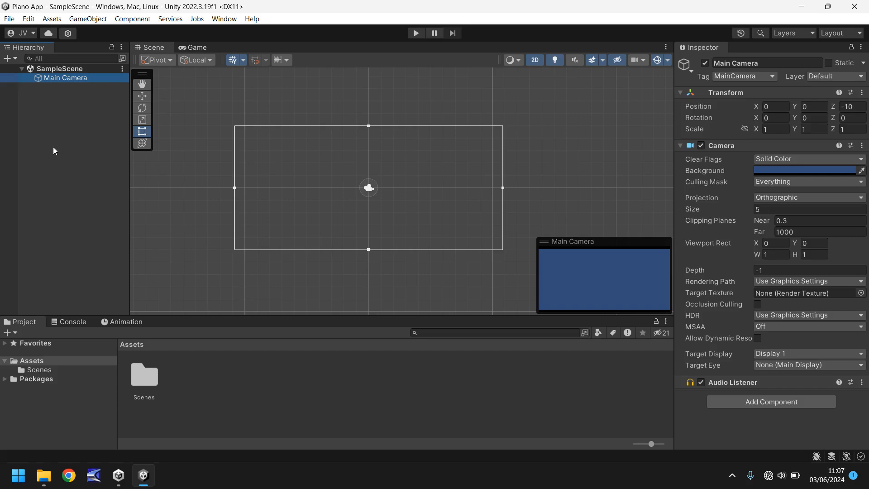
mouse_move(60, 153)
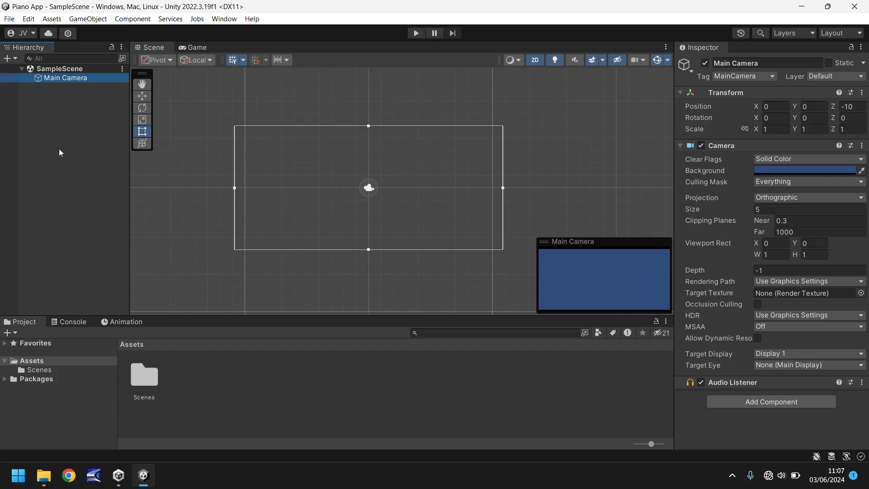
mouse_move(515, 398)
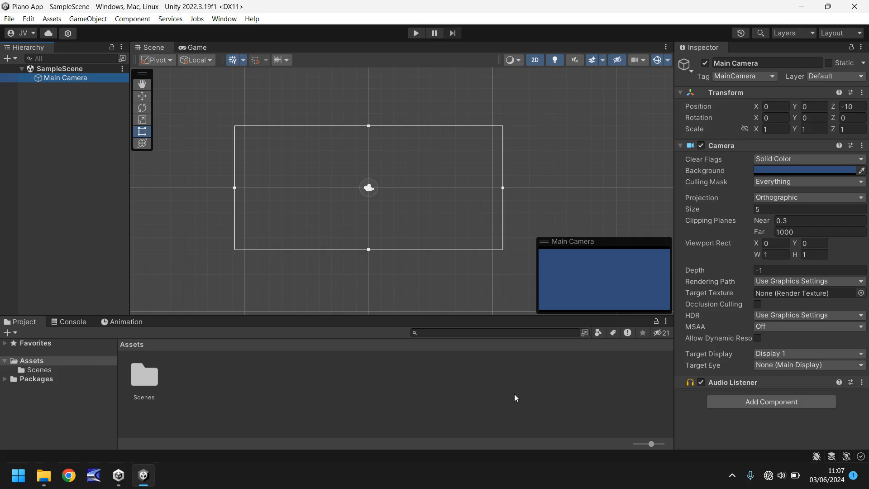
mouse_move(189, 391)
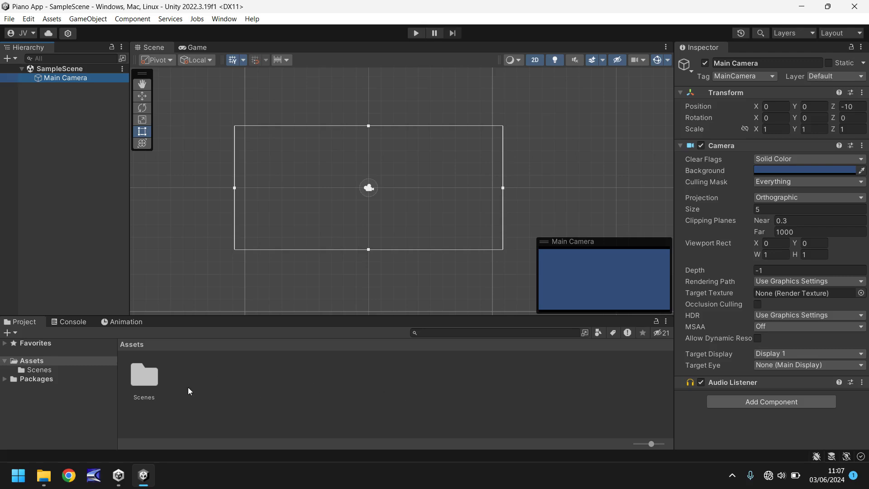
mouse_move(283, 393)
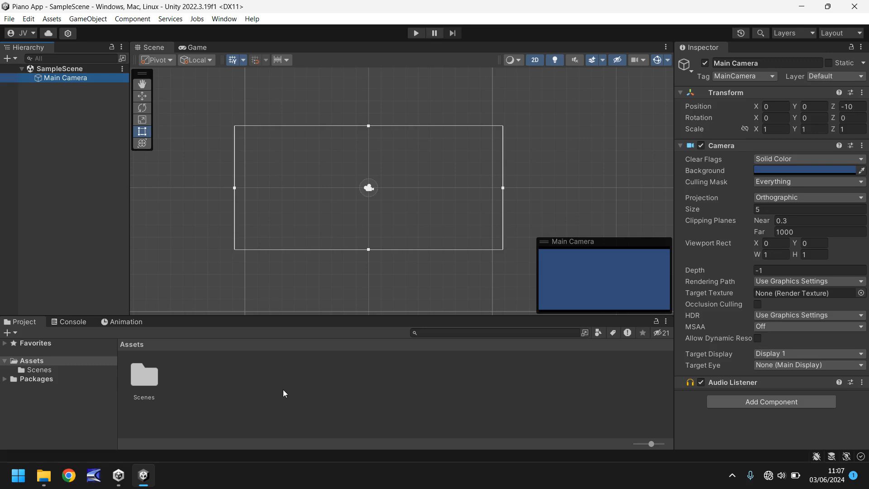
mouse_move(356, 395)
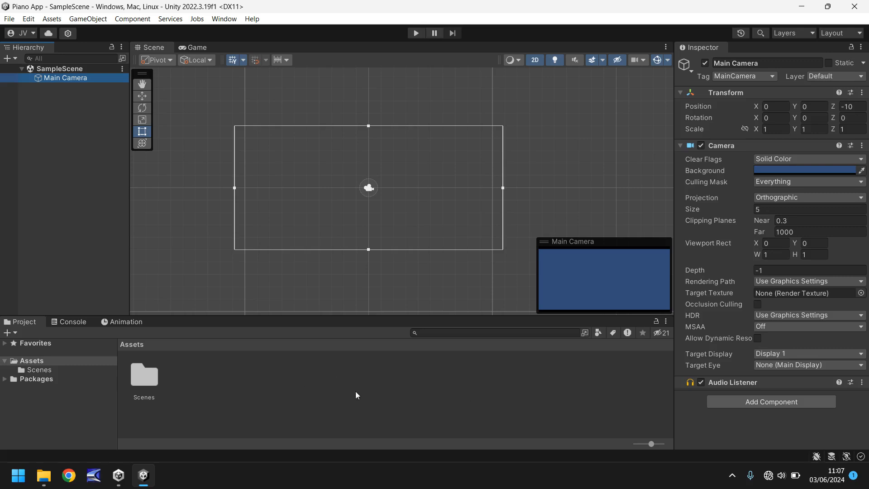
mouse_move(215, 401)
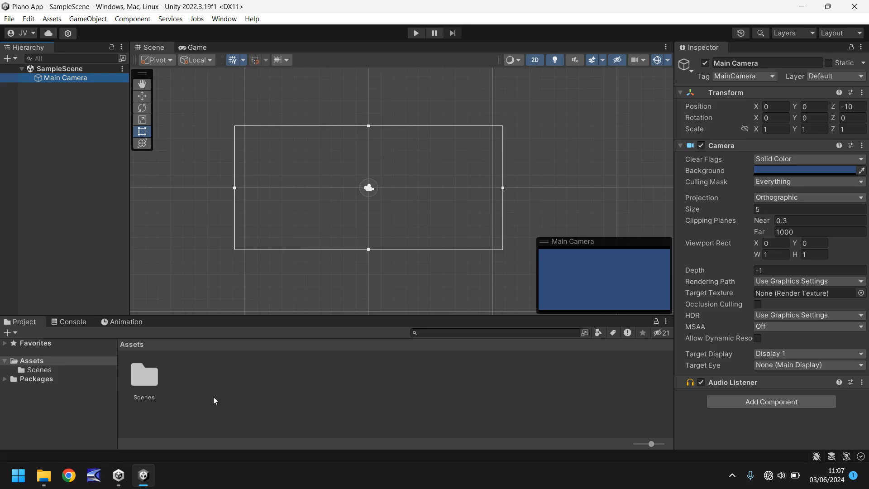
mouse_move(237, 207)
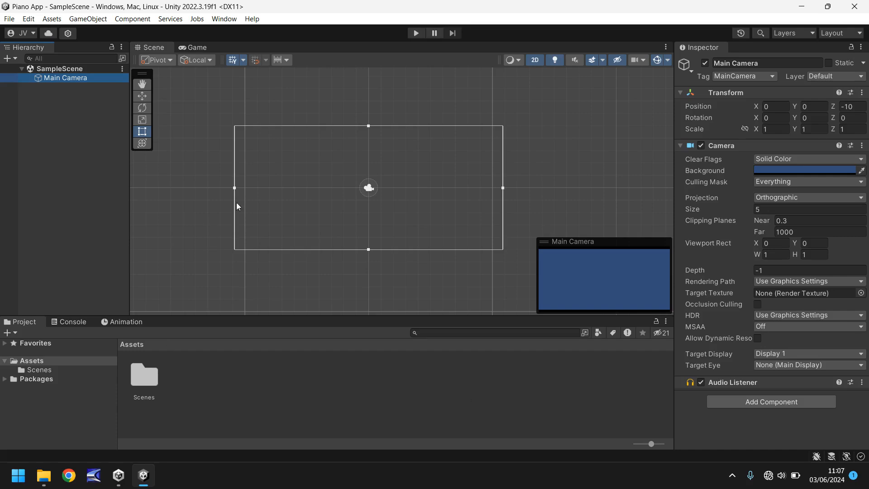
mouse_move(65, 280)
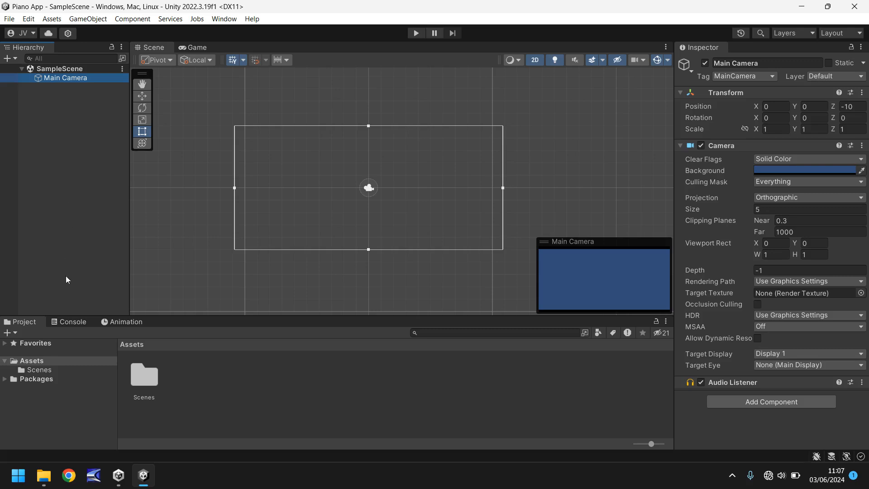
mouse_move(323, 403)
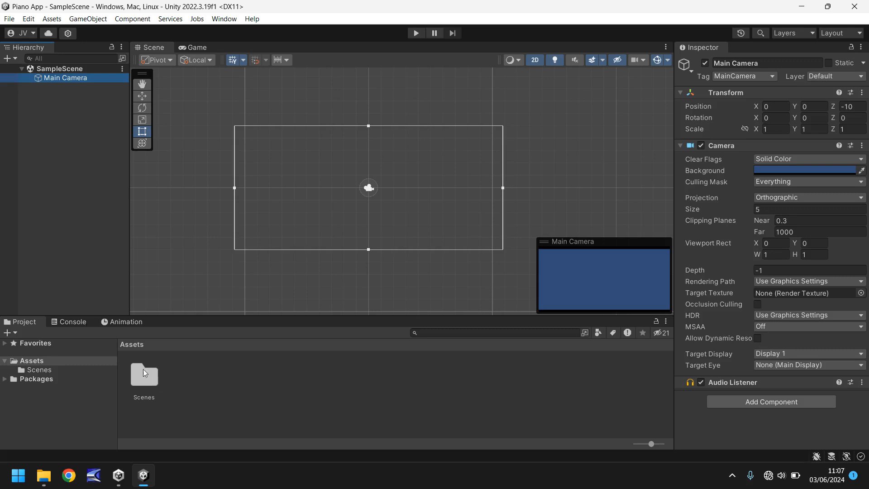
left_click(69, 321)
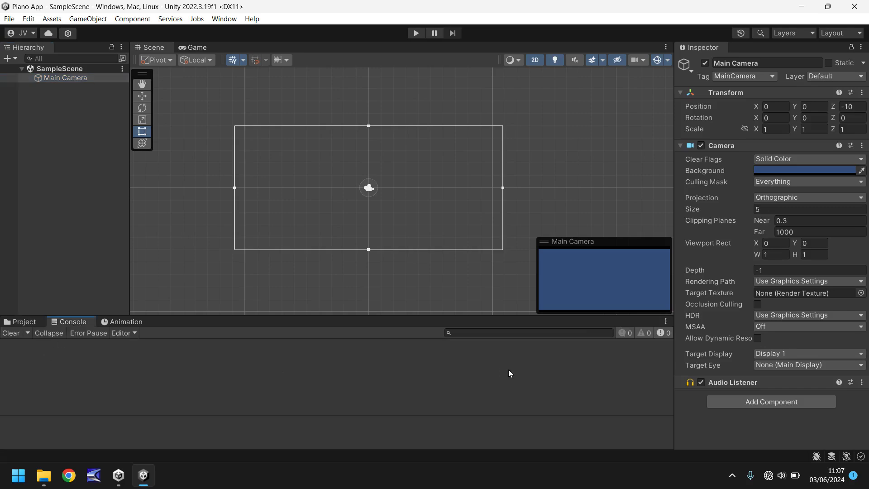
mouse_move(242, 388)
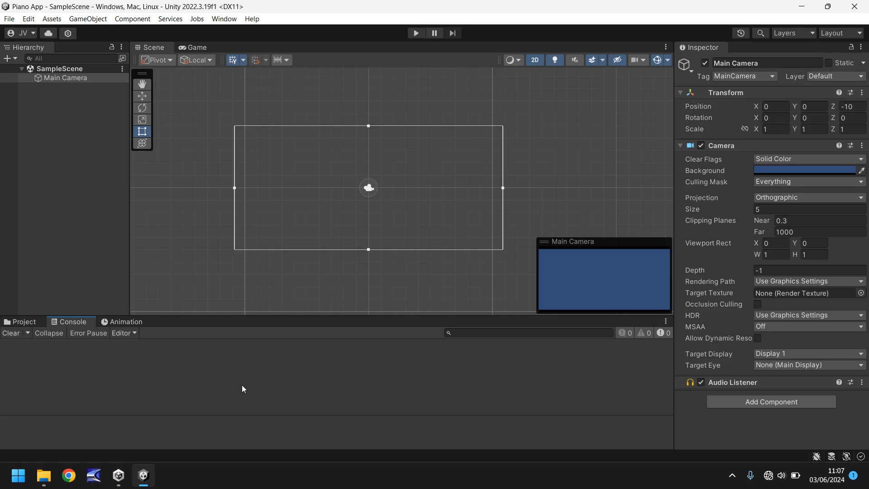
mouse_move(106, 385)
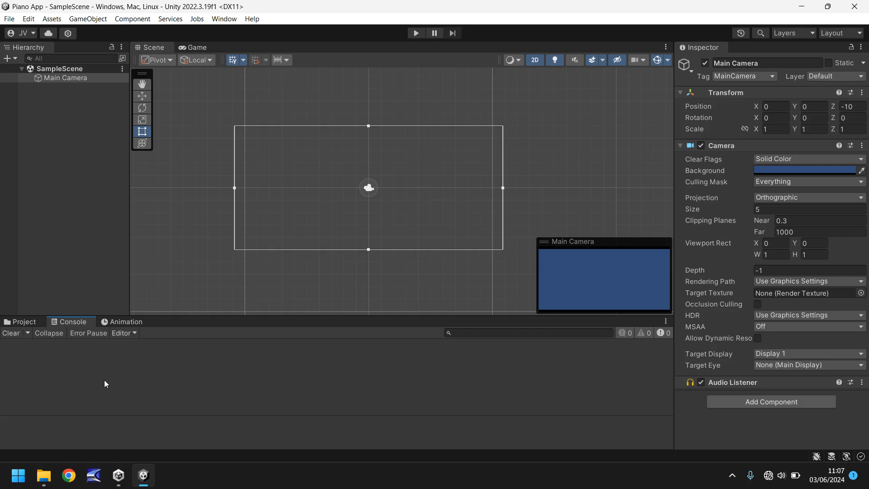
mouse_move(583, 364)
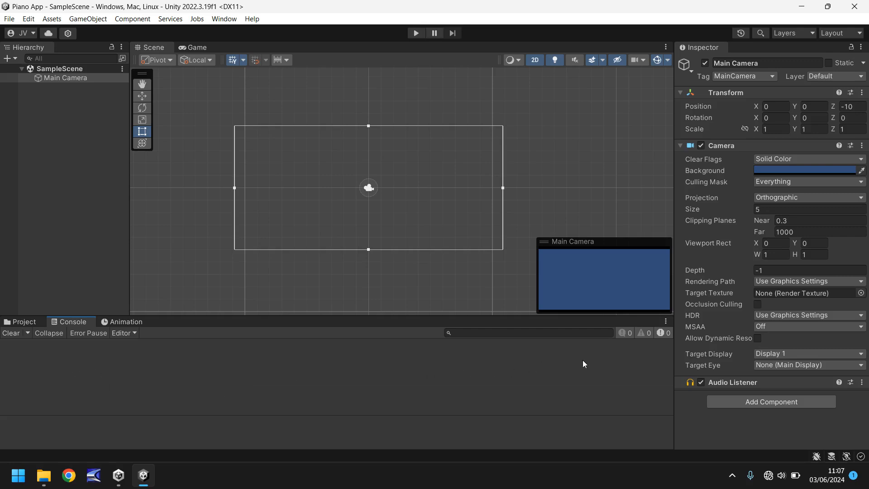
mouse_move(188, 331)
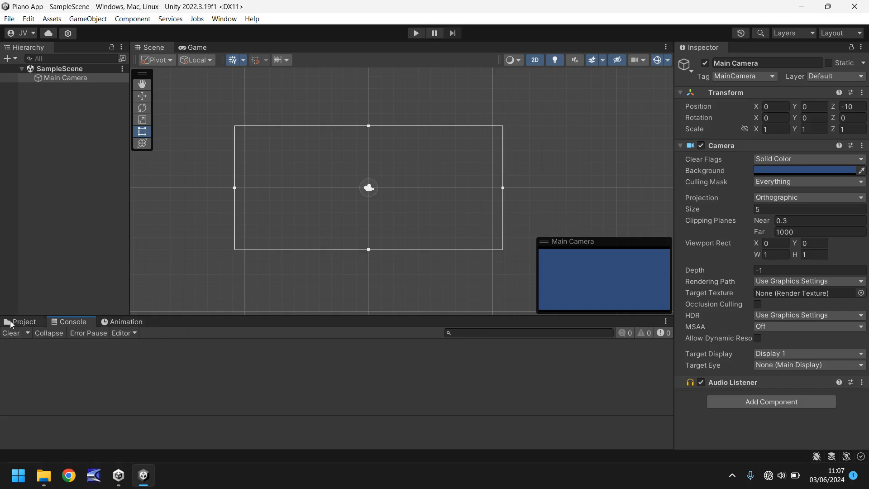
left_click(22, 321)
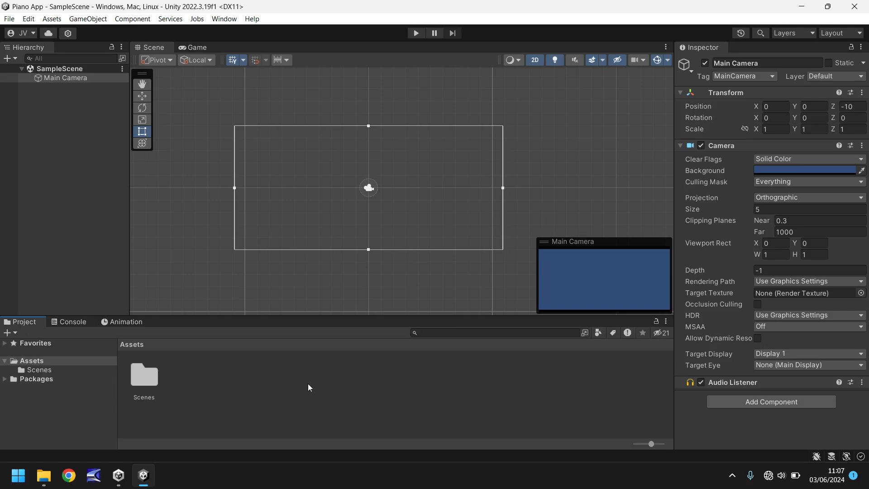
mouse_move(292, 381)
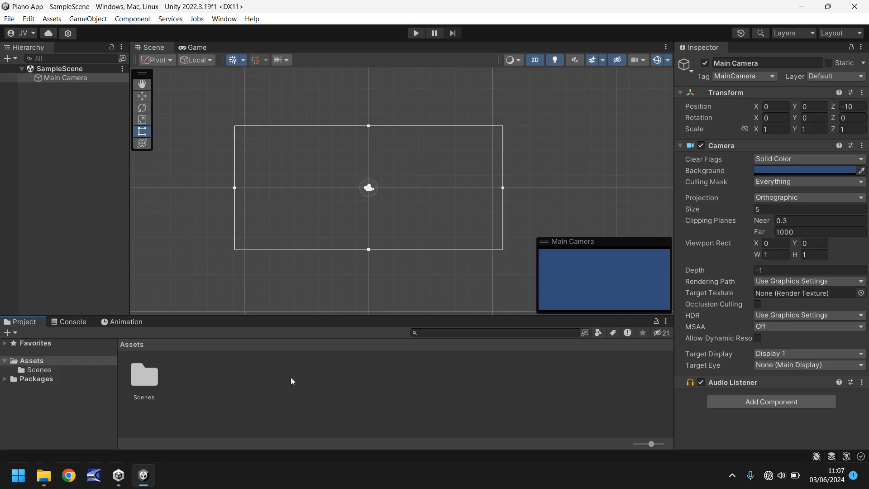
Open File > Build Settings with SampleScene on Windows, Mac, Linux.
left_click(9, 18)
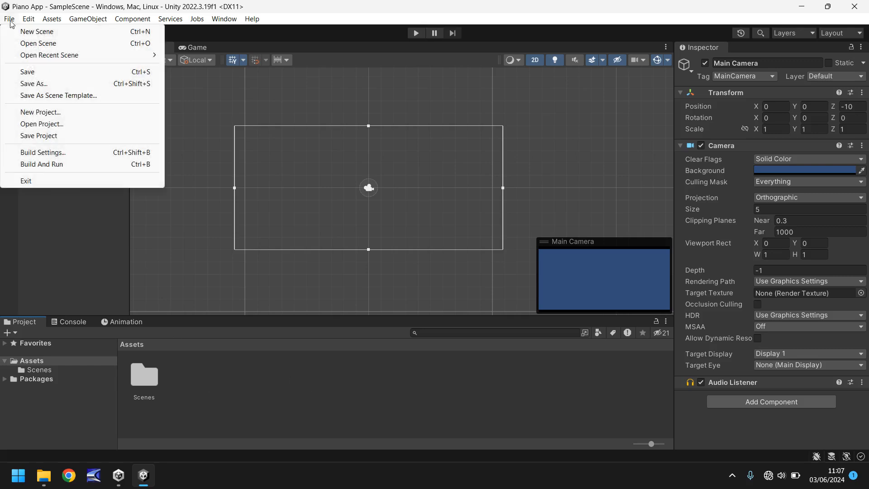
left_click(43, 153)
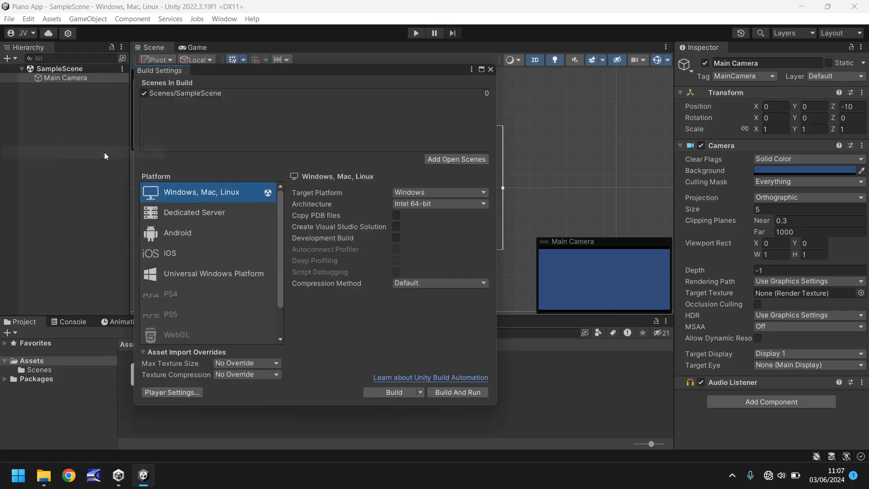
mouse_move(364, 324)
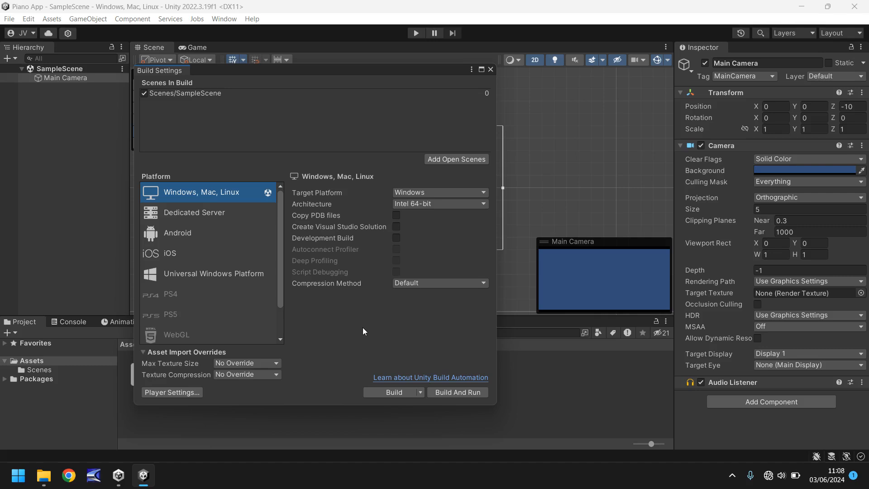
mouse_move(264, 195)
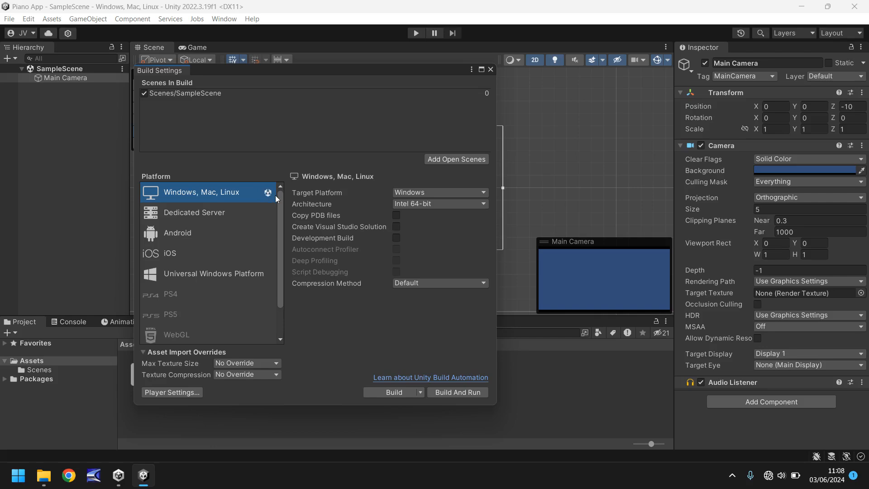
mouse_move(183, 205)
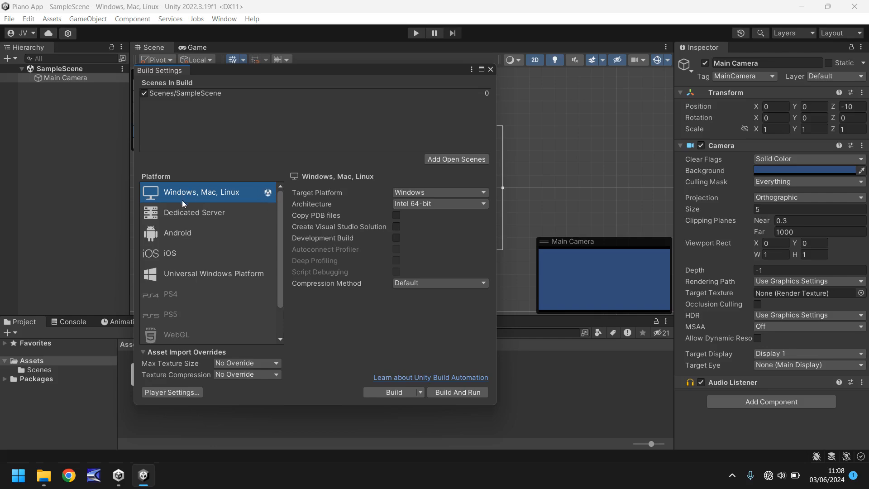
mouse_move(171, 248)
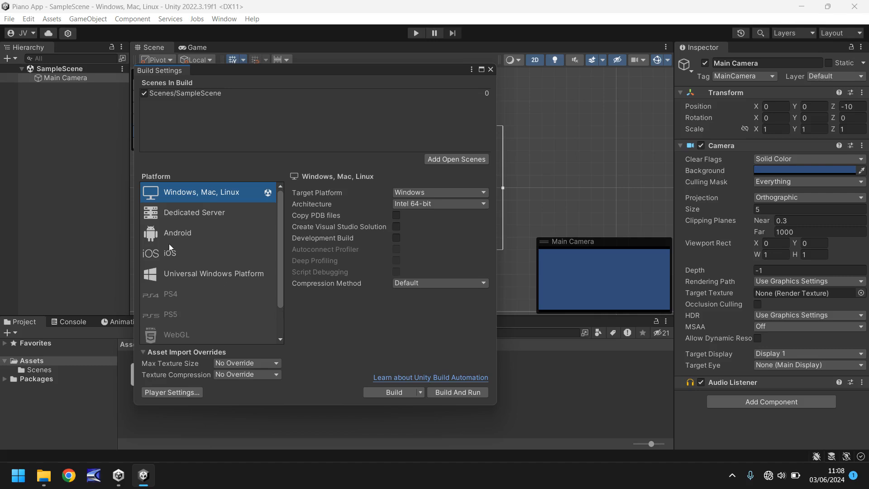
mouse_move(189, 235)
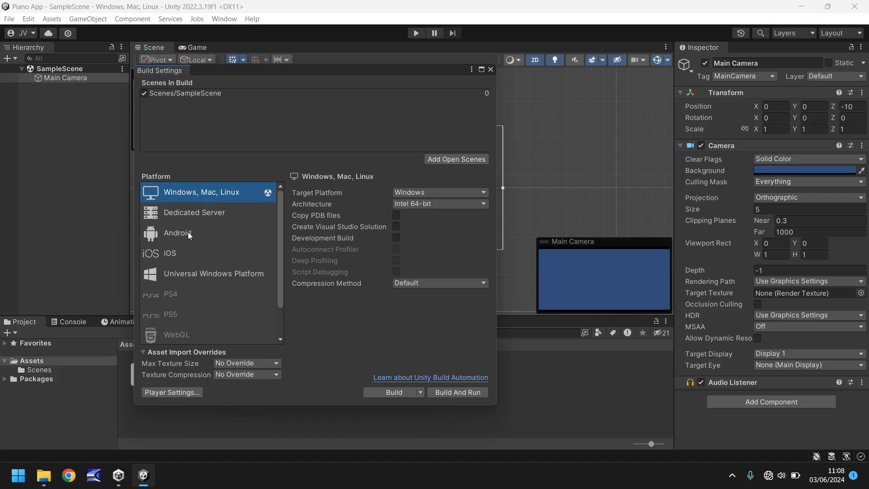
mouse_move(366, 321)
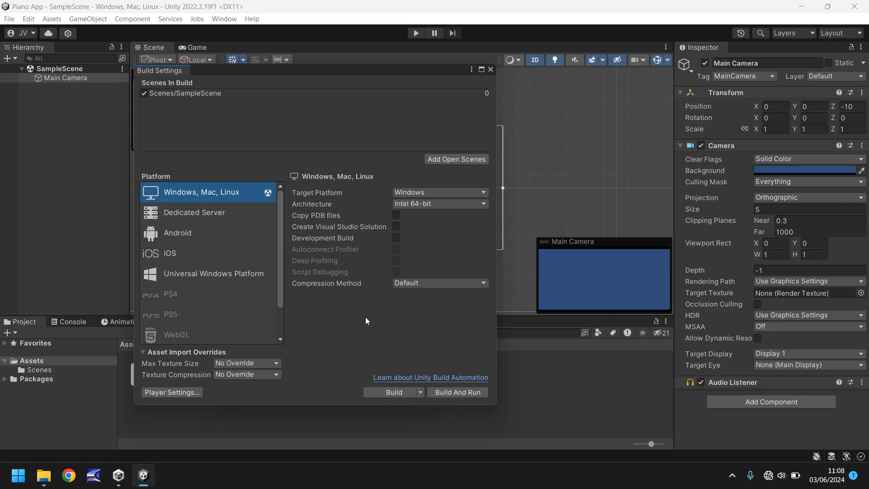
mouse_move(209, 226)
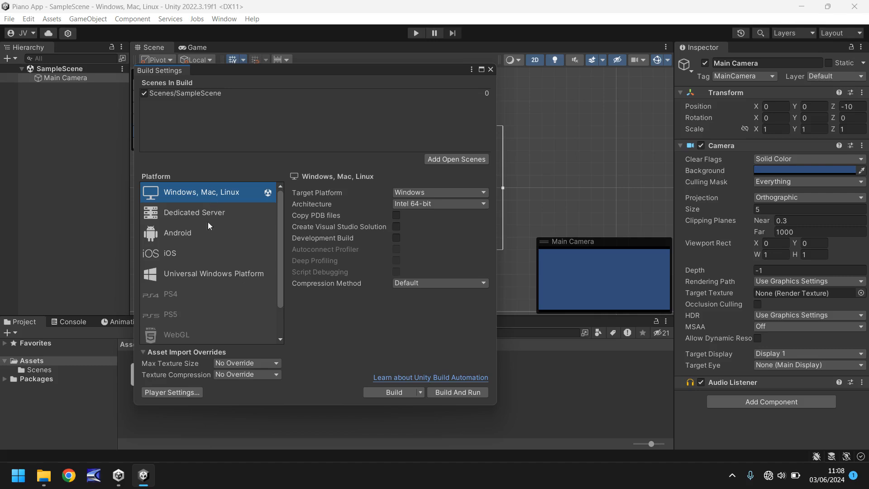
mouse_move(380, 334)
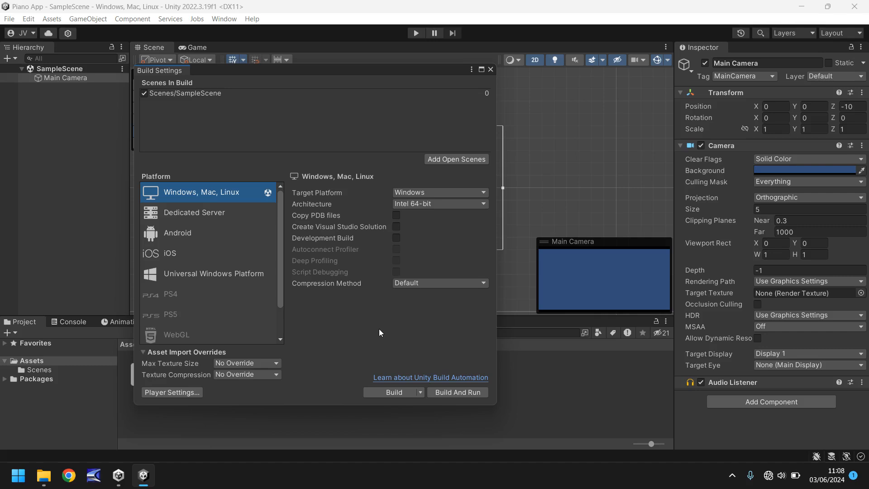
mouse_move(172, 188)
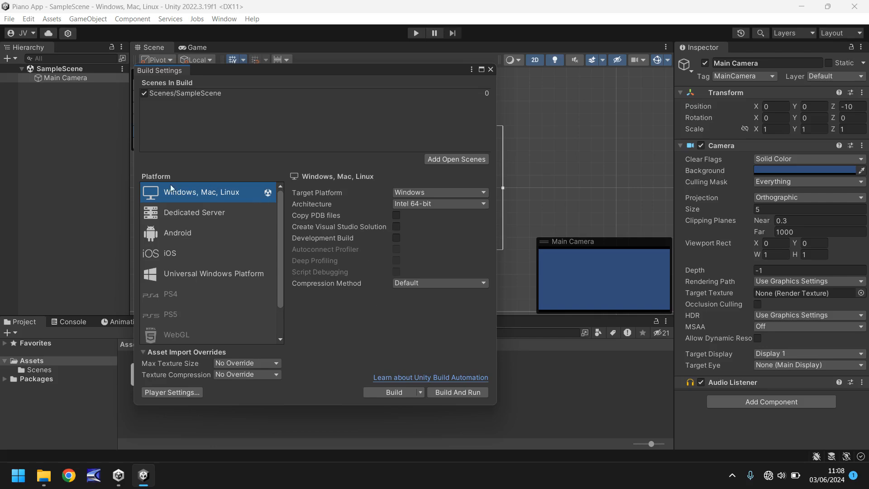
mouse_move(515, 41)
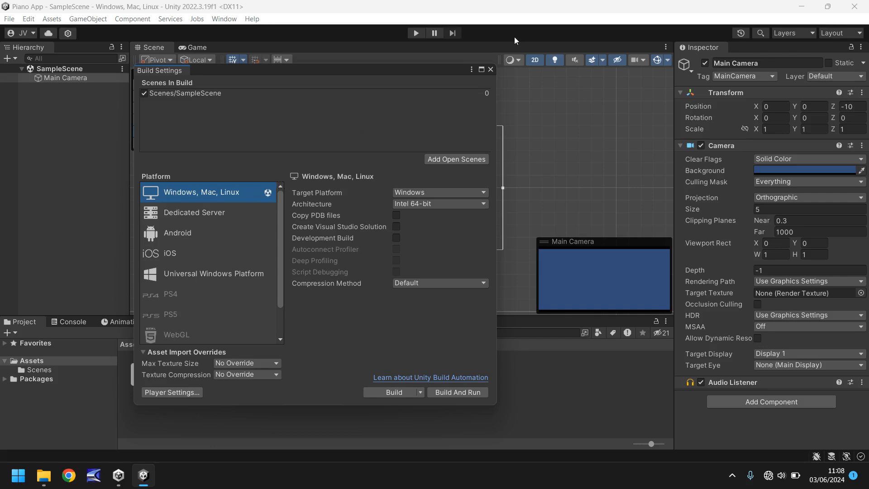
Close Build Settings and open the GameObject menu's UI submenu.
left_click(490, 69)
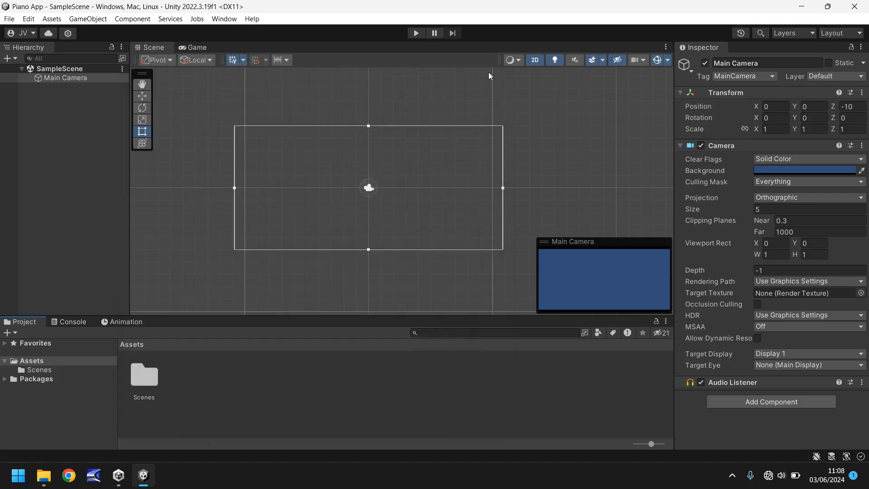
mouse_move(319, 207)
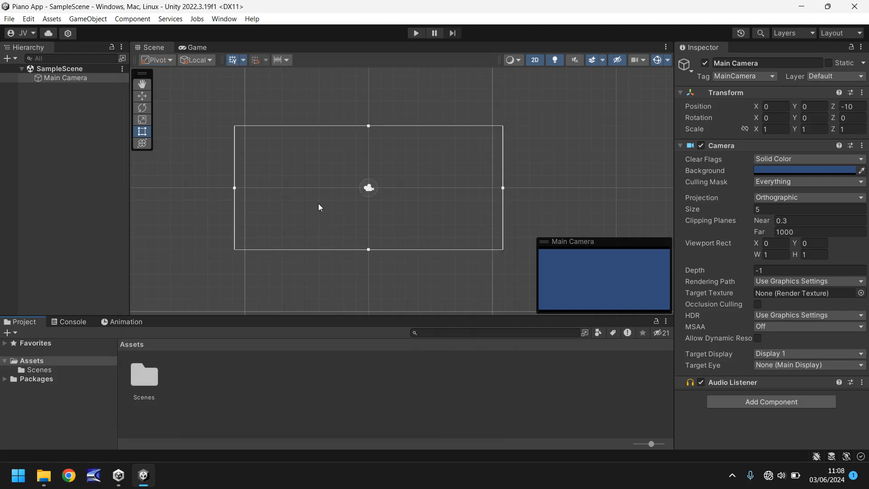
mouse_move(195, 109)
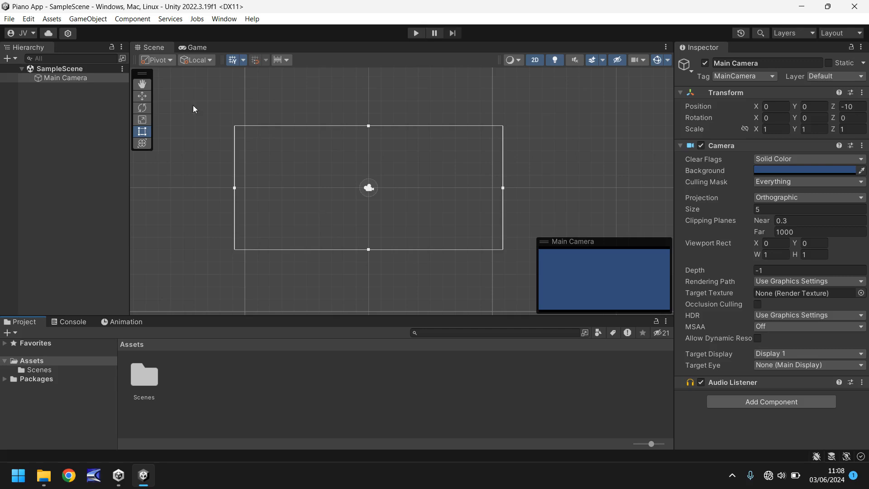
left_click(87, 18)
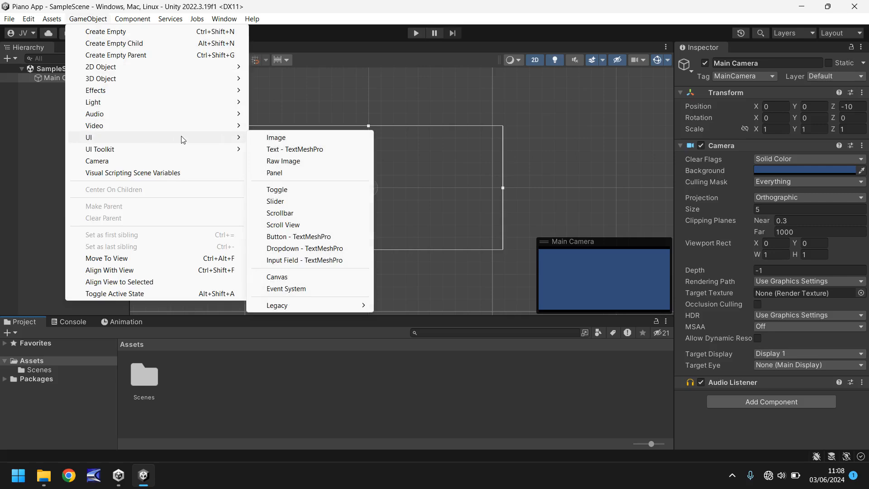
mouse_move(322, 240)
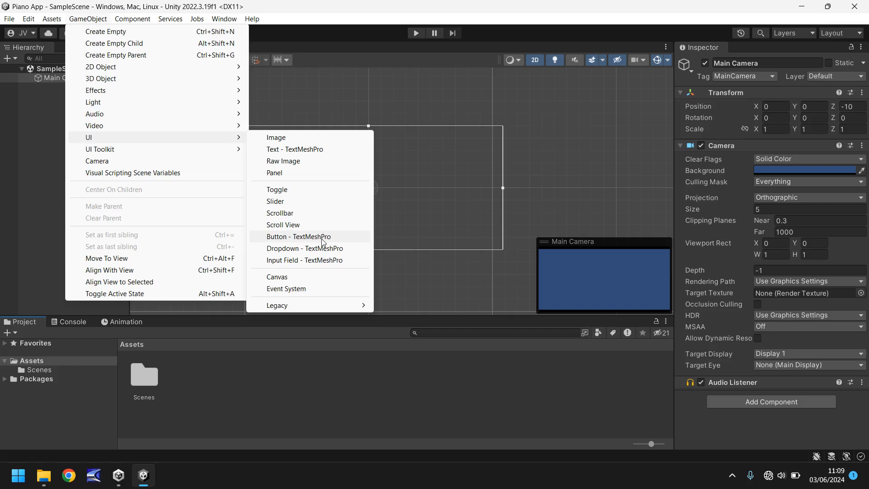
Add a Button - TextMeshPro and import TMP Essentials, then close the importer.
left_click(297, 236)
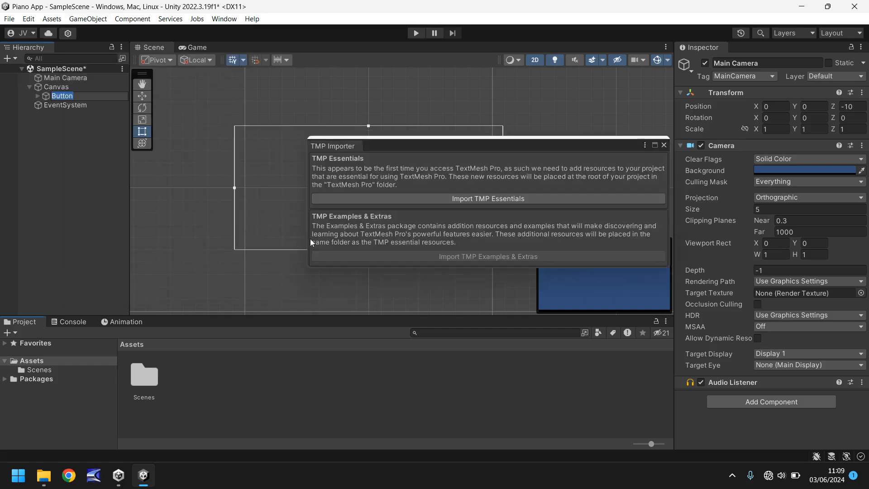
left_click(61, 96)
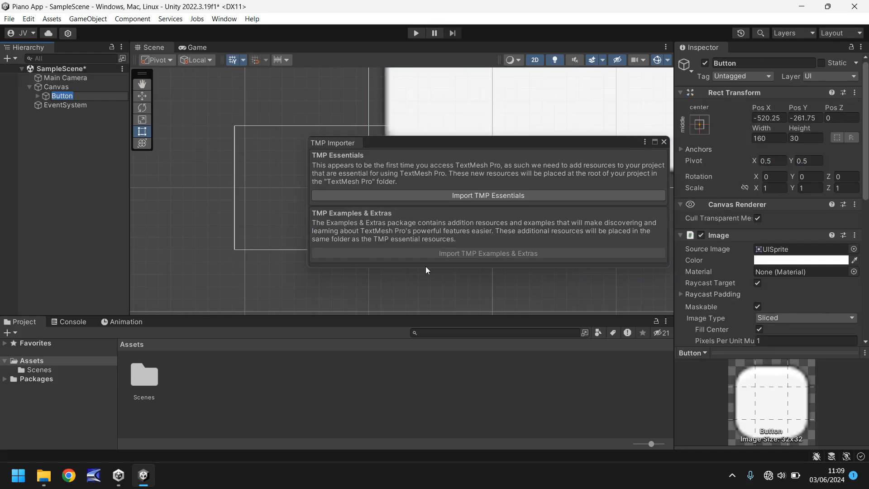
mouse_move(420, 156)
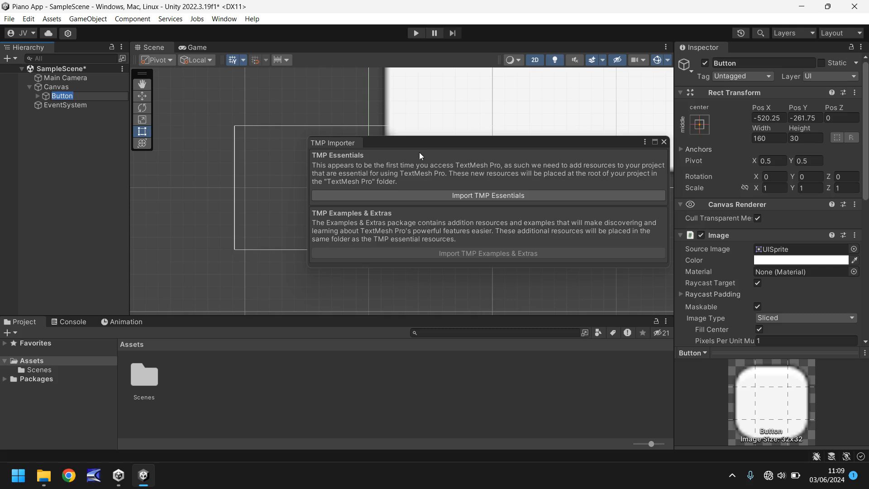
mouse_move(375, 175)
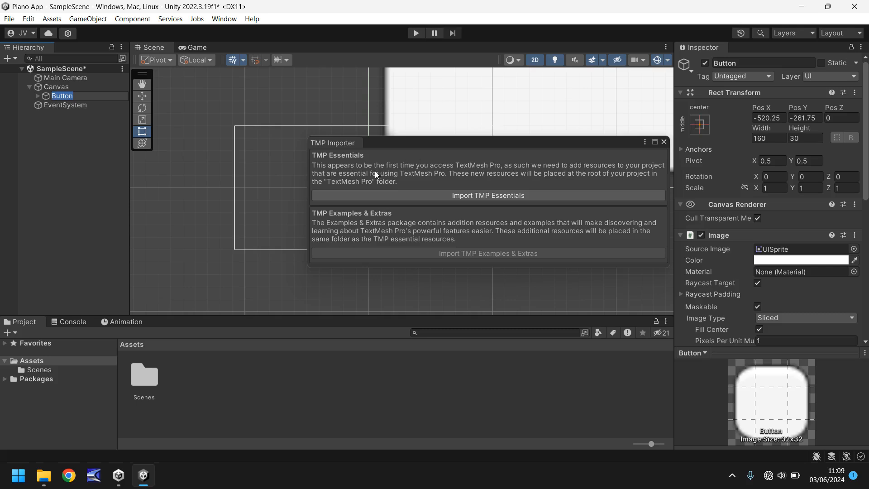
mouse_move(487, 195)
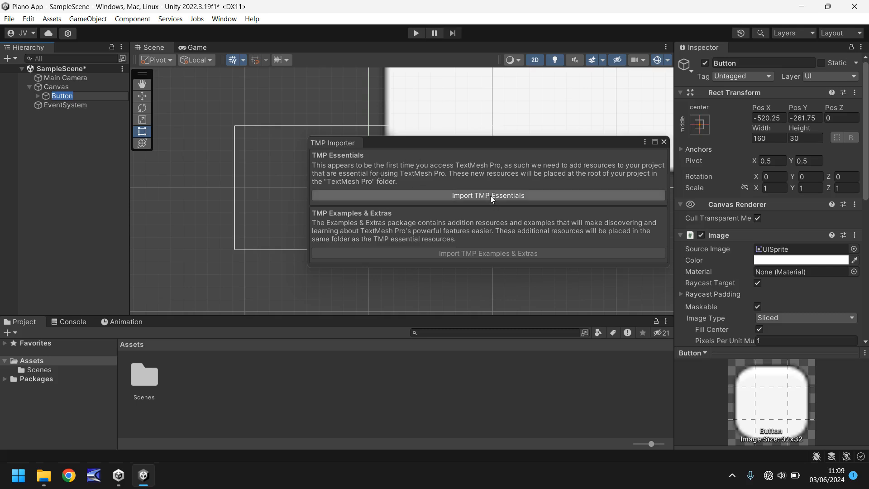
mouse_move(498, 198)
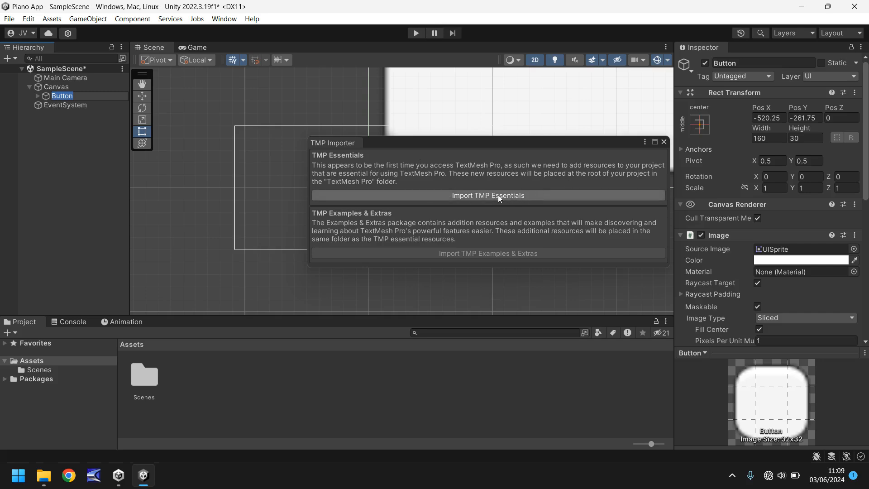
left_click(488, 196)
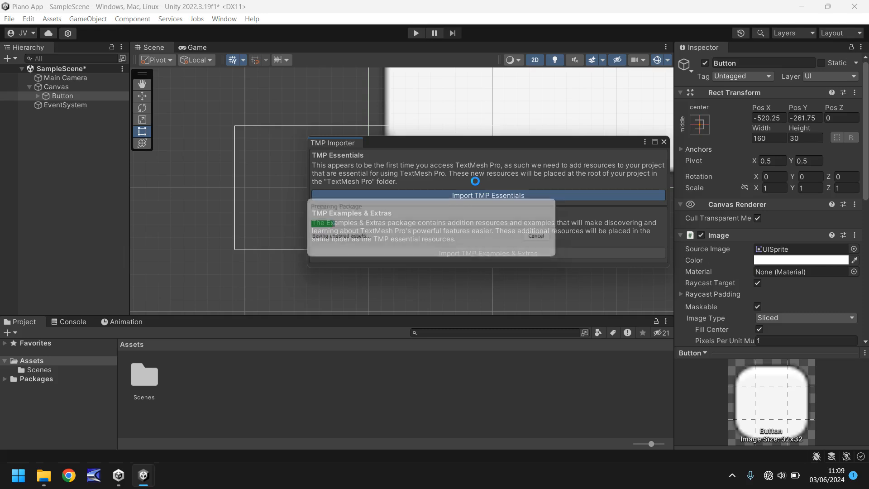
left_click(487, 195)
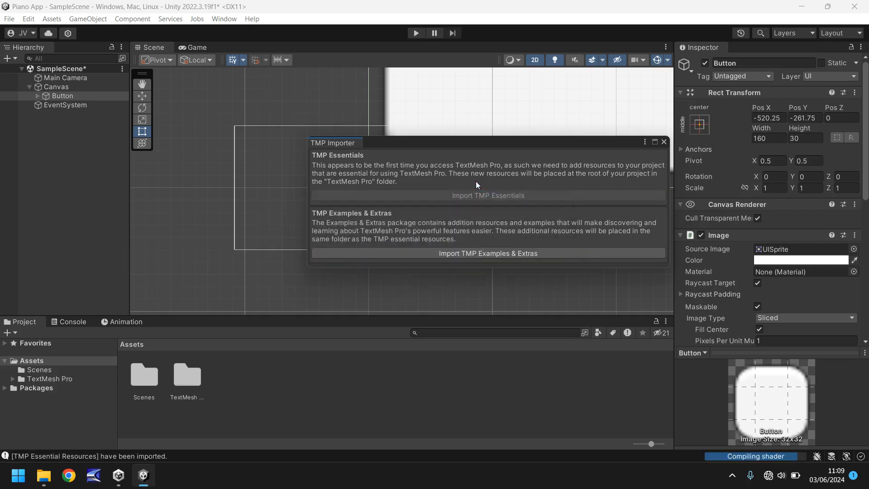
mouse_move(485, 183)
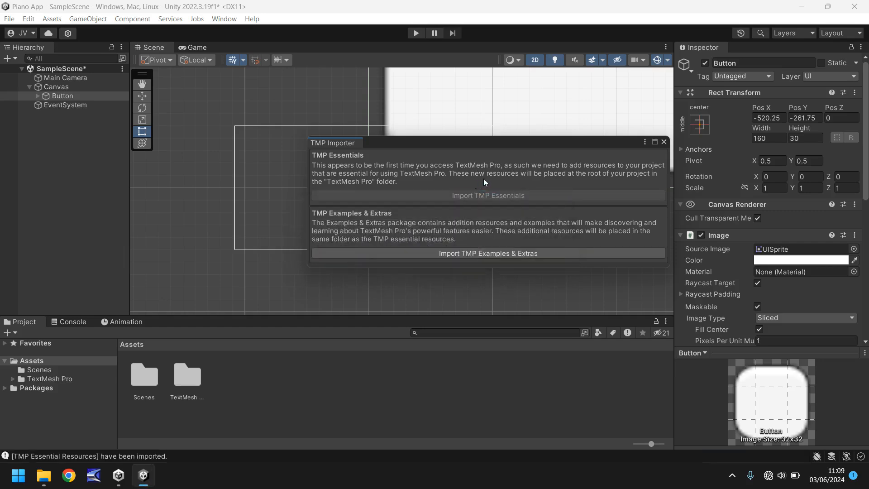
mouse_move(615, 194)
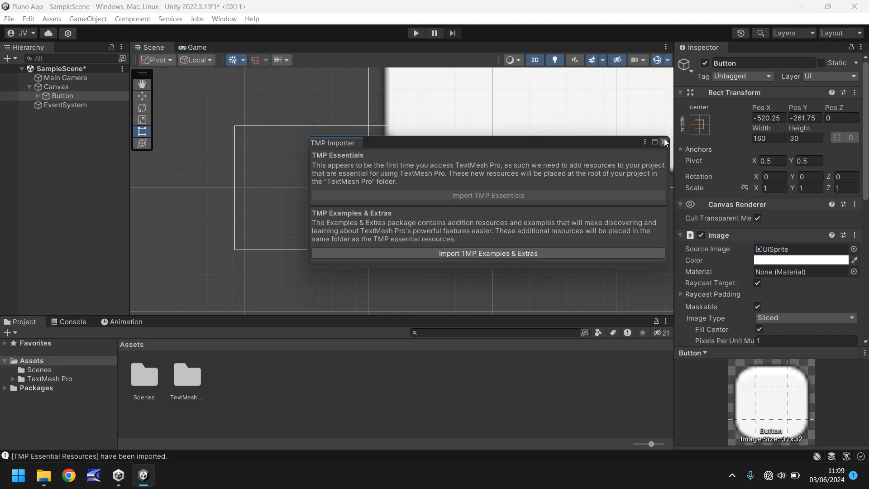
left_click(664, 142)
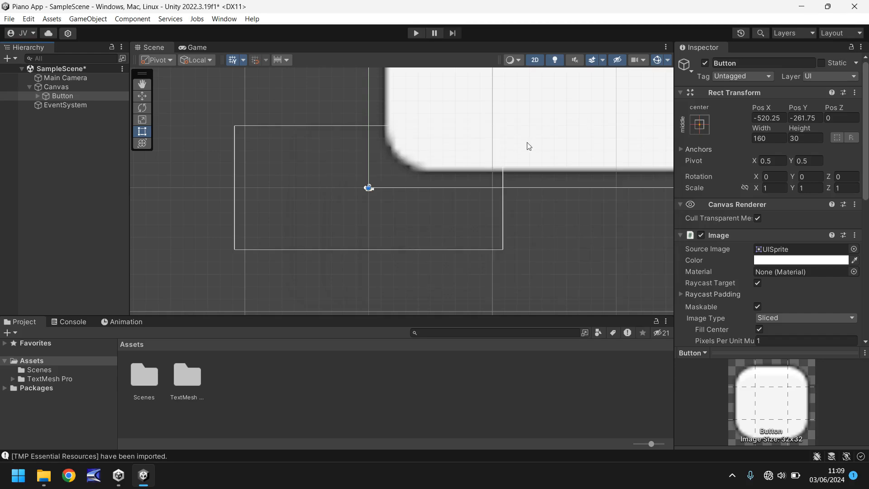
left_click(56, 86)
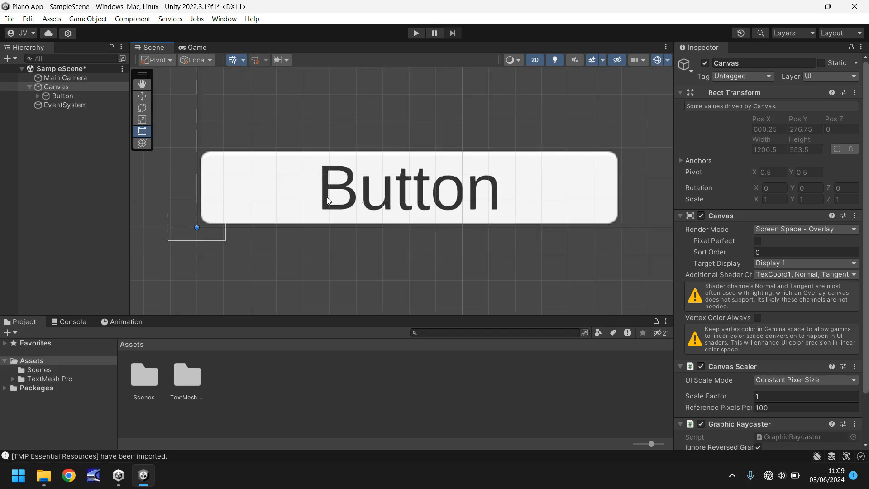
mouse_move(285, 155)
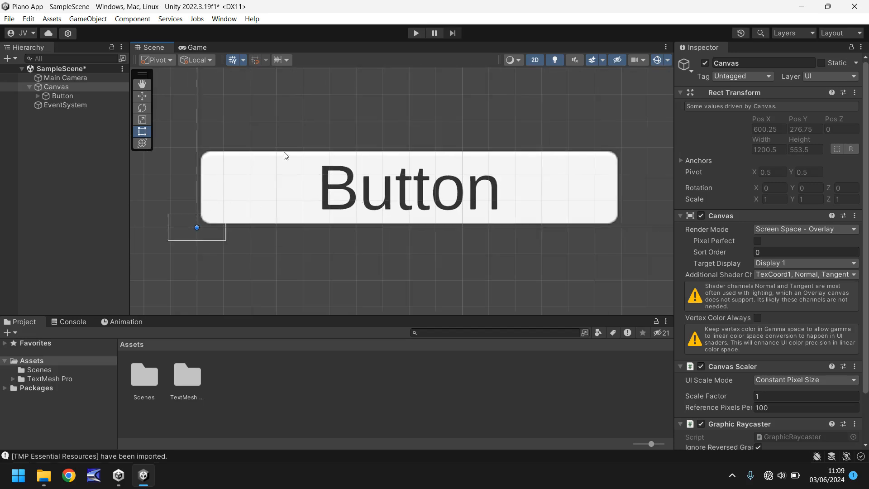
mouse_move(200, 284)
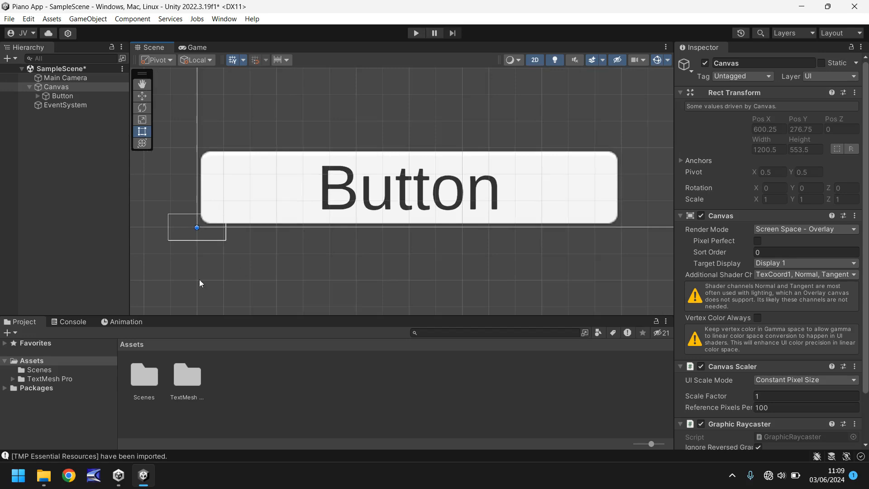
mouse_move(158, 240)
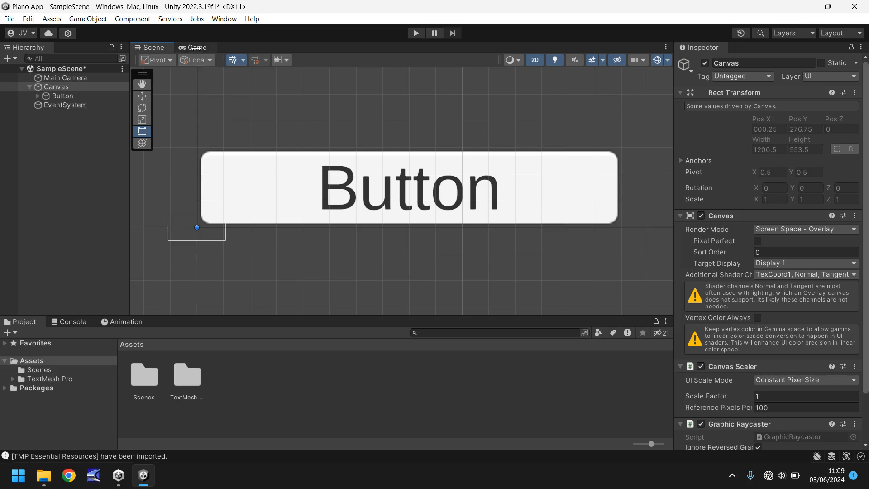
left_click(195, 47)
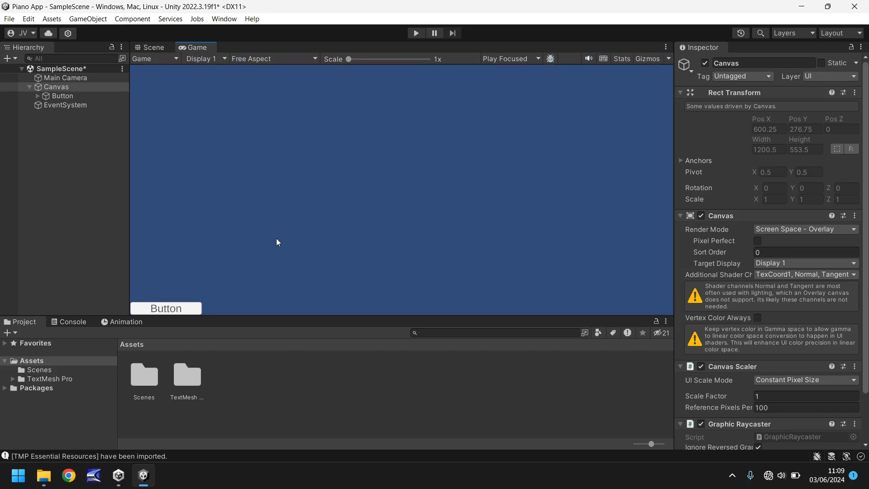
mouse_move(148, 47)
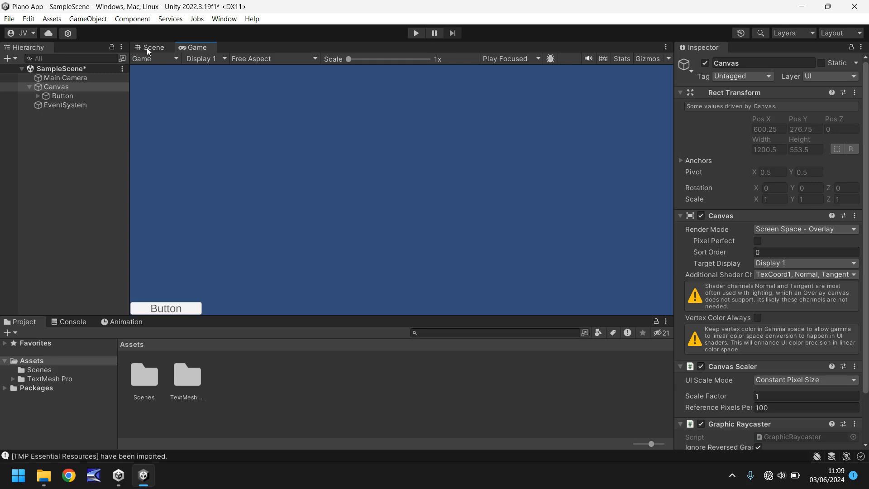
left_click(151, 48)
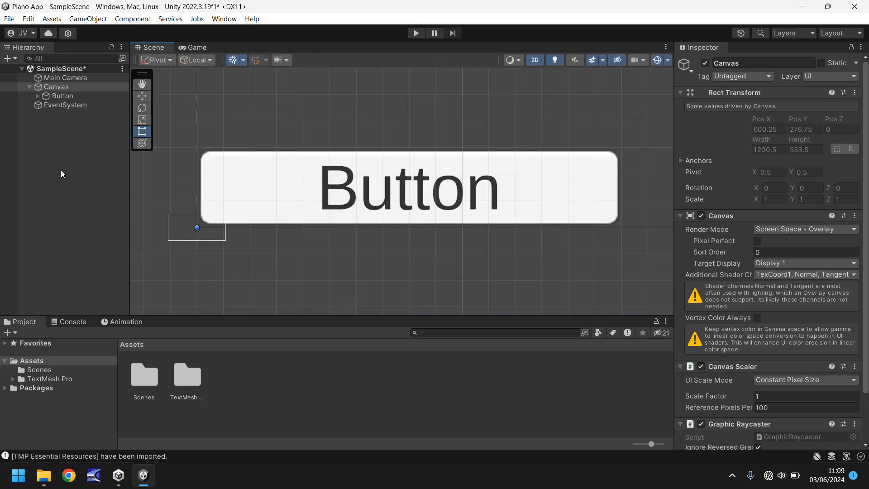
left_click(56, 86)
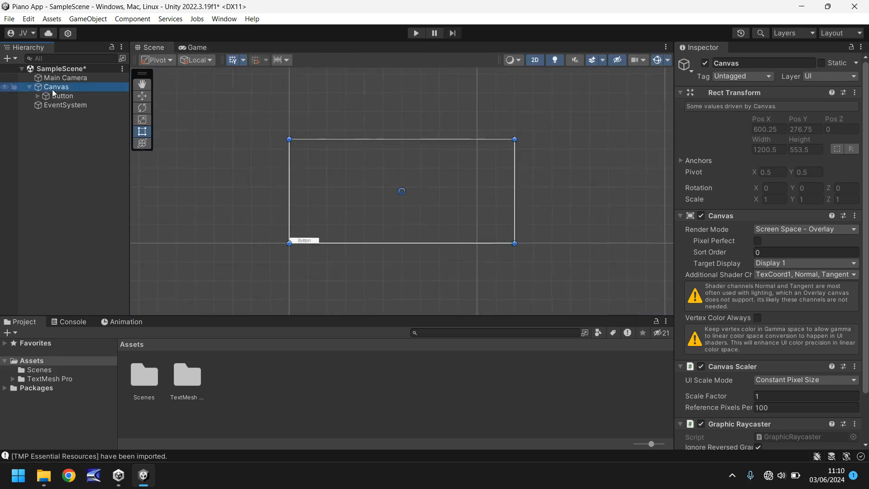
mouse_move(230, 195)
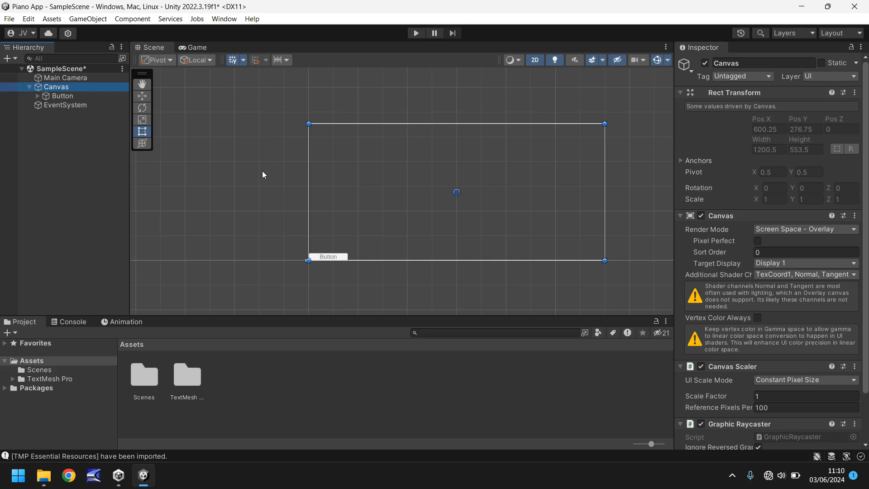
mouse_move(266, 205)
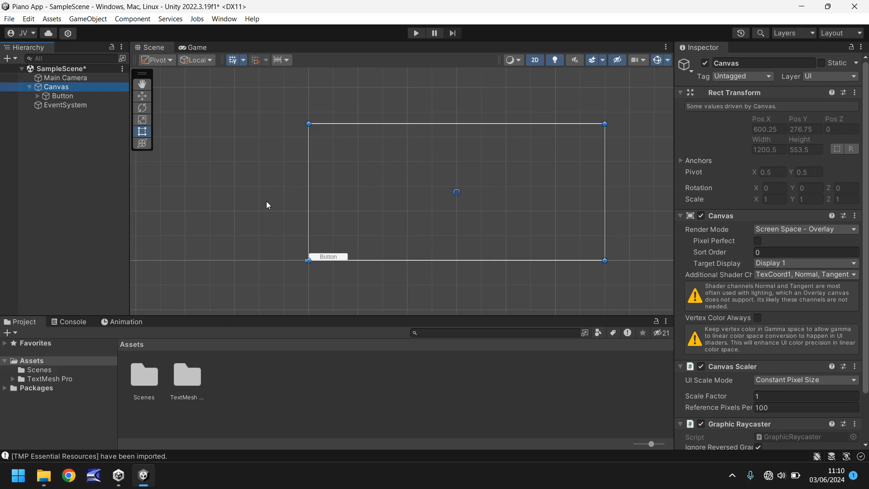
mouse_move(219, 199)
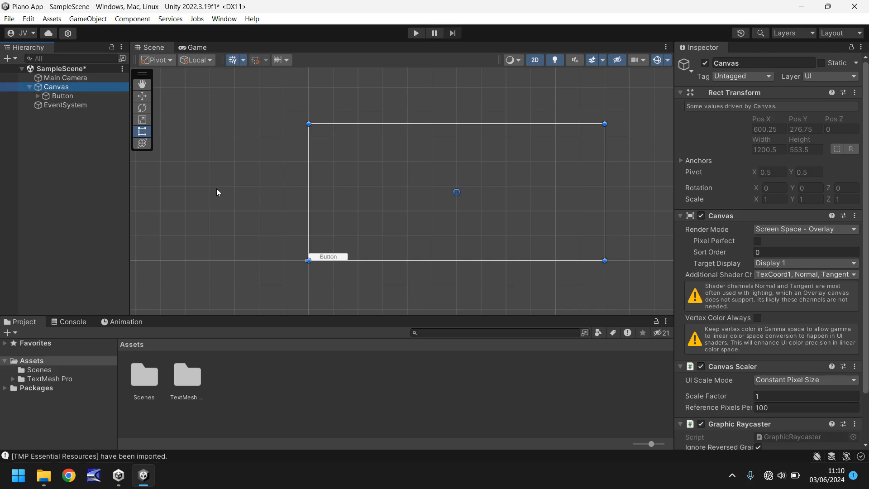
mouse_move(331, 217)
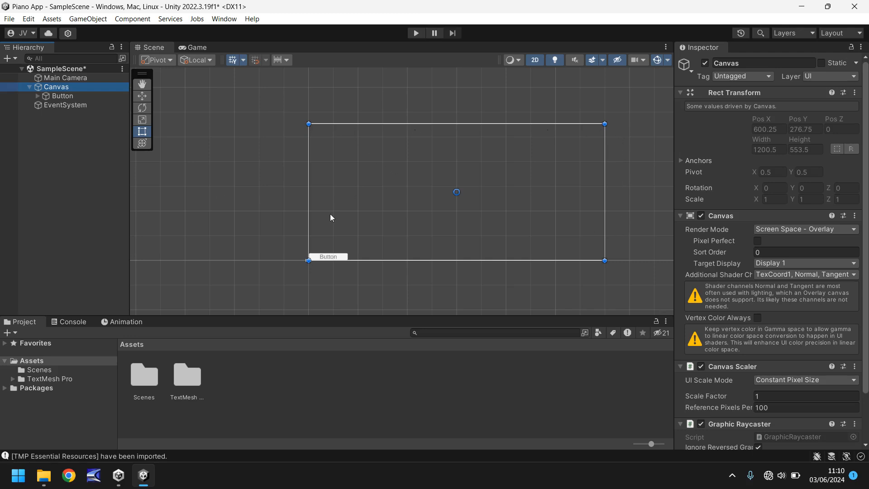
mouse_move(538, 141)
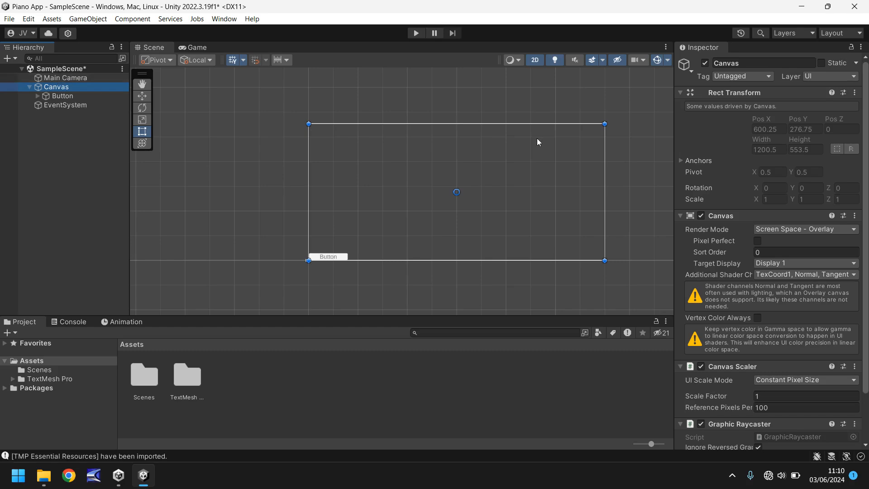
mouse_move(442, 187)
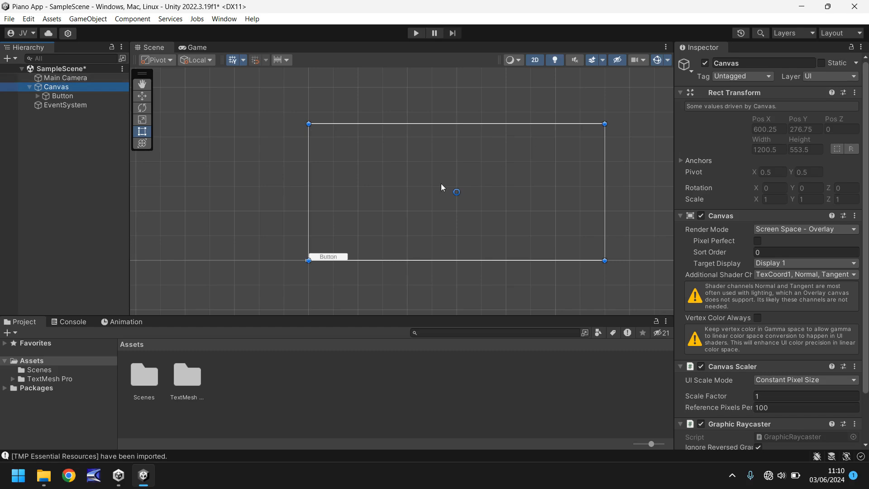
mouse_move(398, 197)
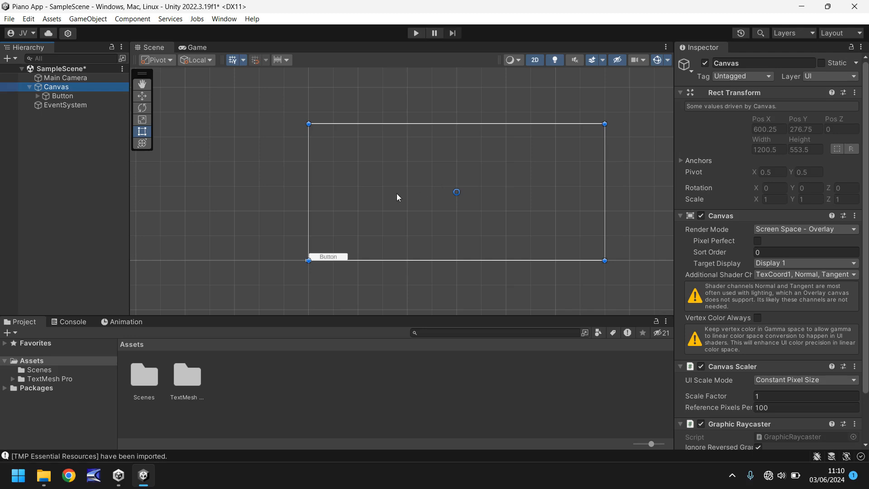
Set Canvas Scaler to Scale With Screen Size, 1920x1080, match 0.5.
scroll("down", 3)
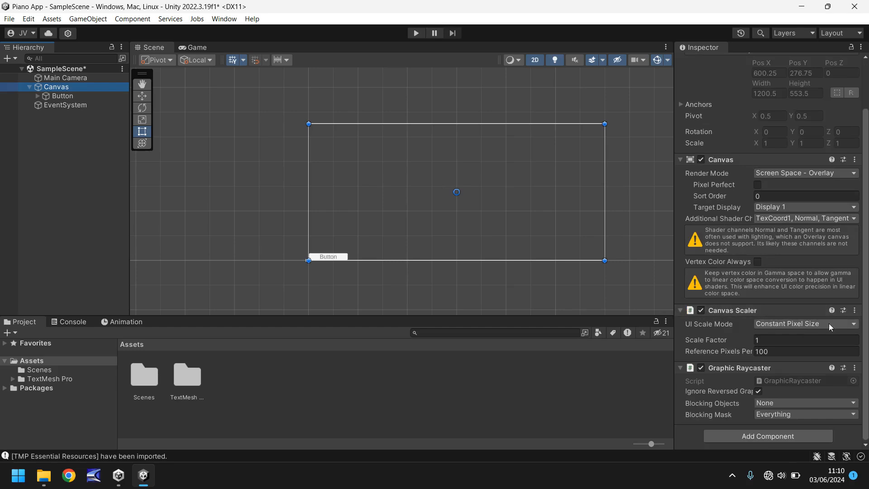
left_click(805, 324)
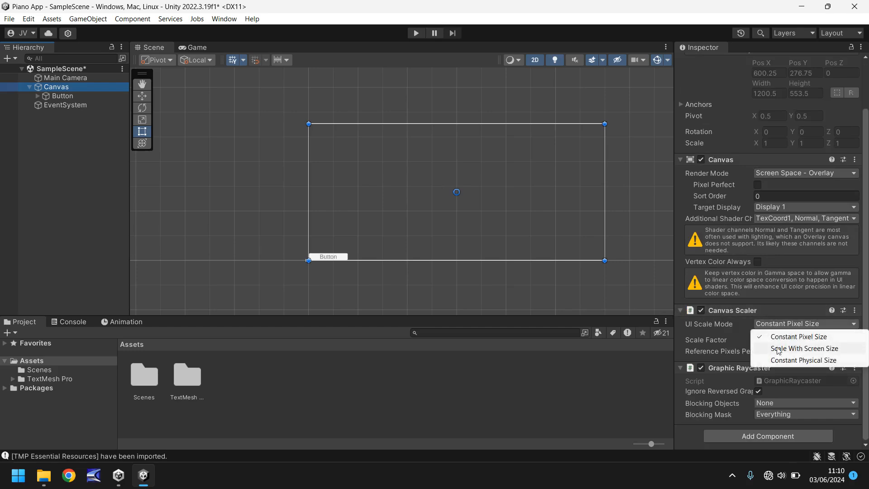
left_click(803, 348)
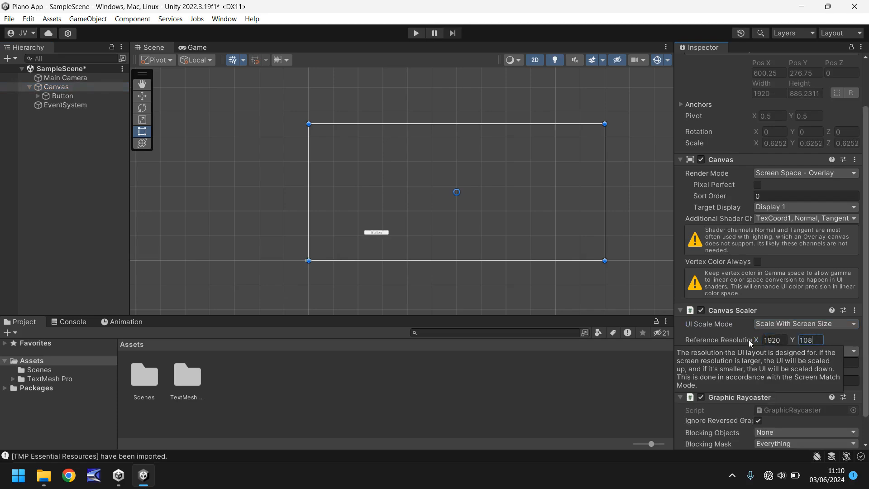
type("1080")
left_click(846, 363)
type(".5")
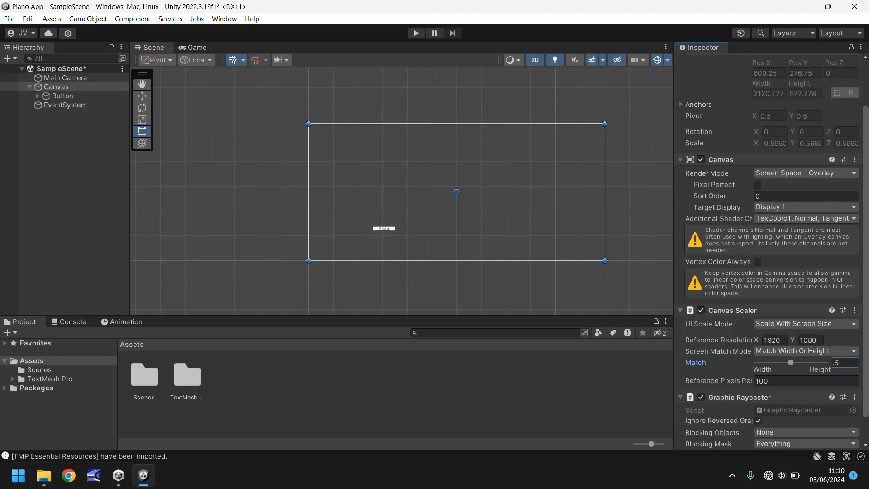
mouse_move(355, 183)
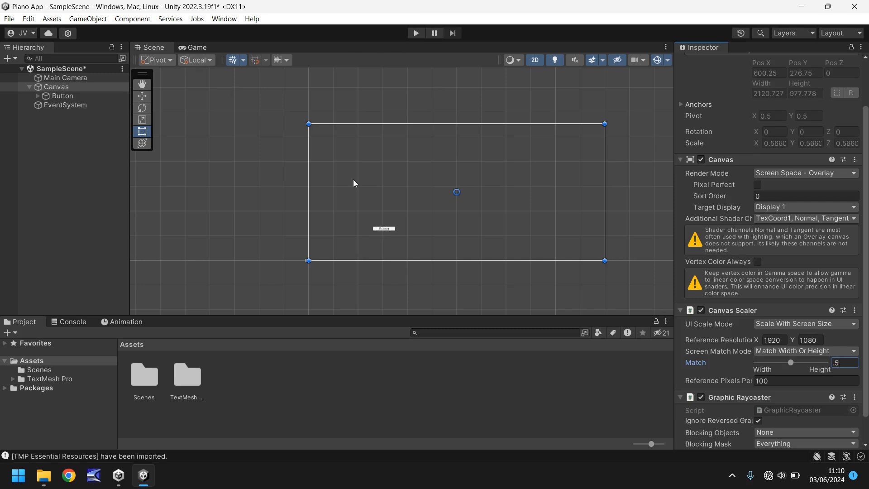
left_click(195, 47)
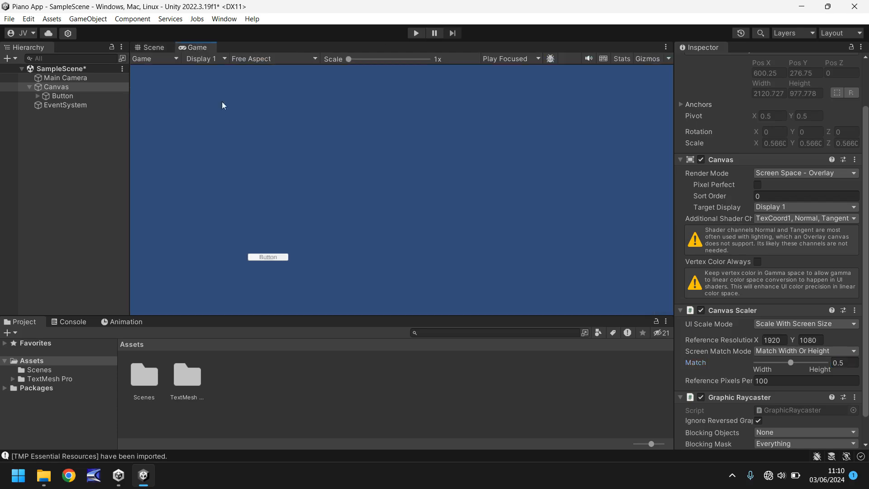
left_click(153, 47)
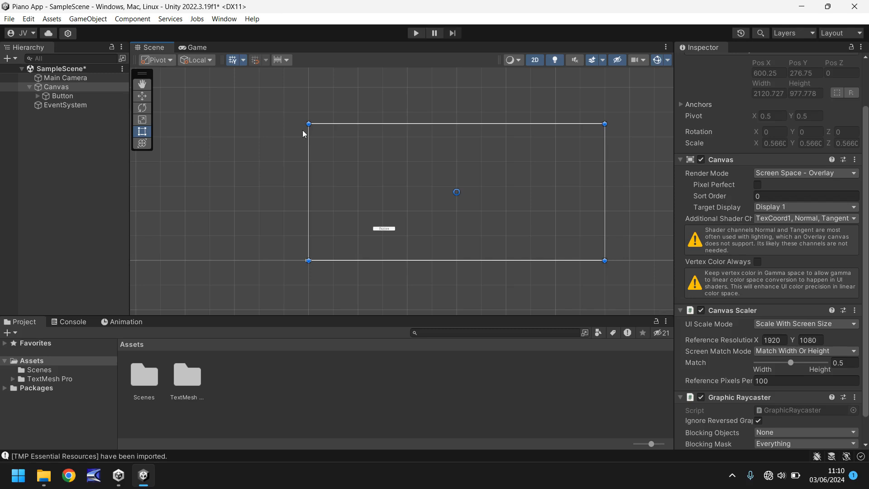
Drag the Button's handles into a tall narrow key, about 90 by 586.
left_click(62, 96)
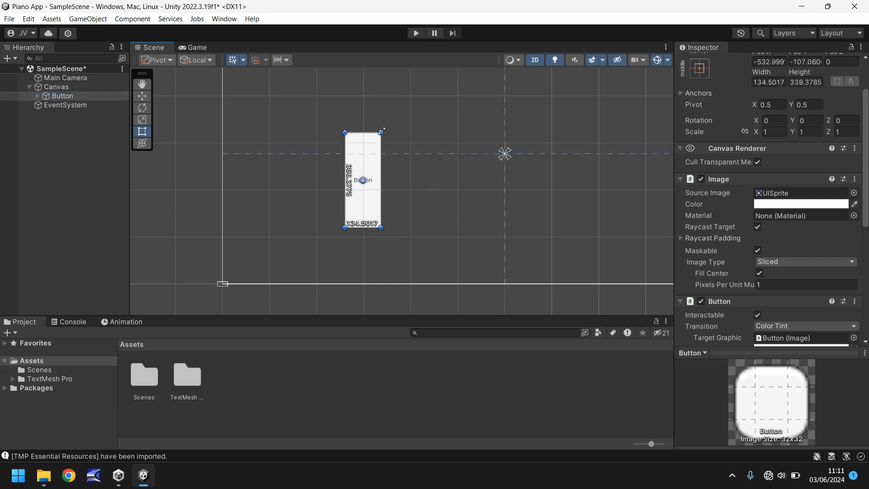
left_click_drag(363, 131, 362, 72)
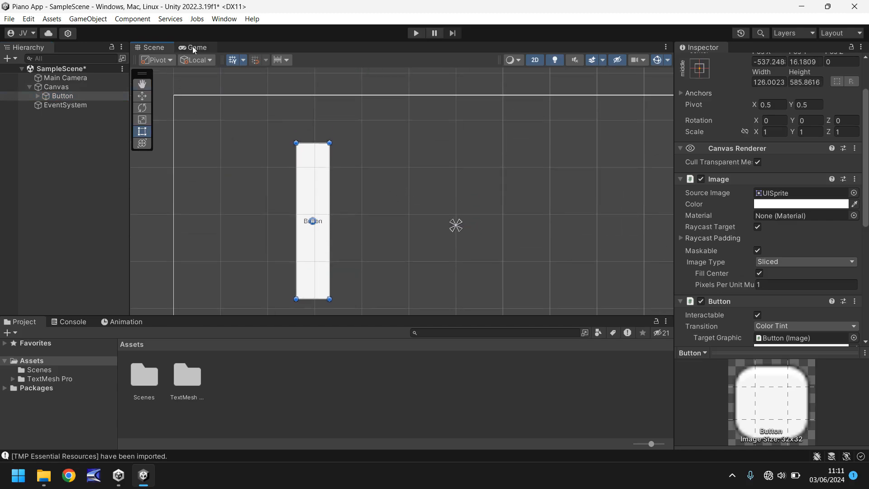
left_click(195, 47)
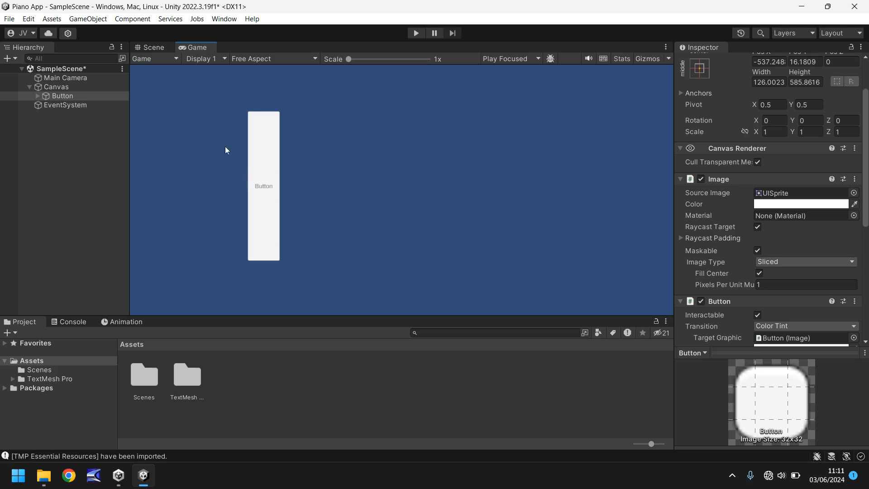
left_click(151, 47)
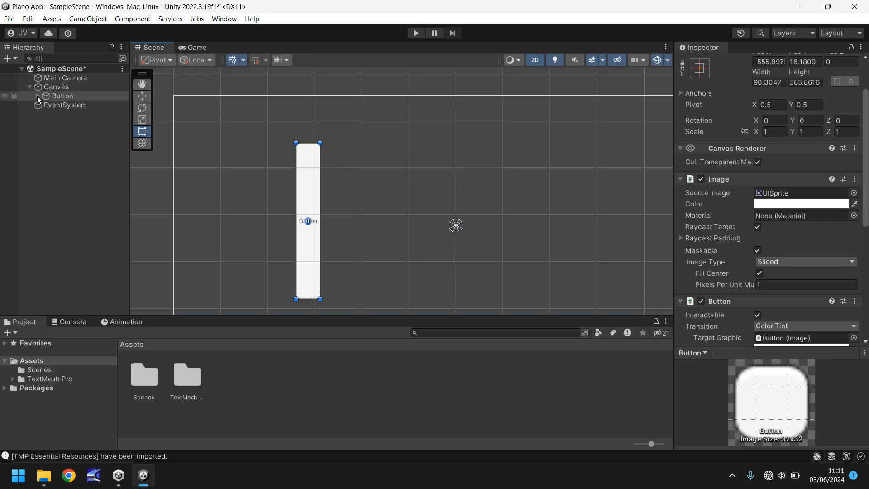
Clear the Button's Text (TMP) label and preview the blank key in Game view.
left_click(37, 96)
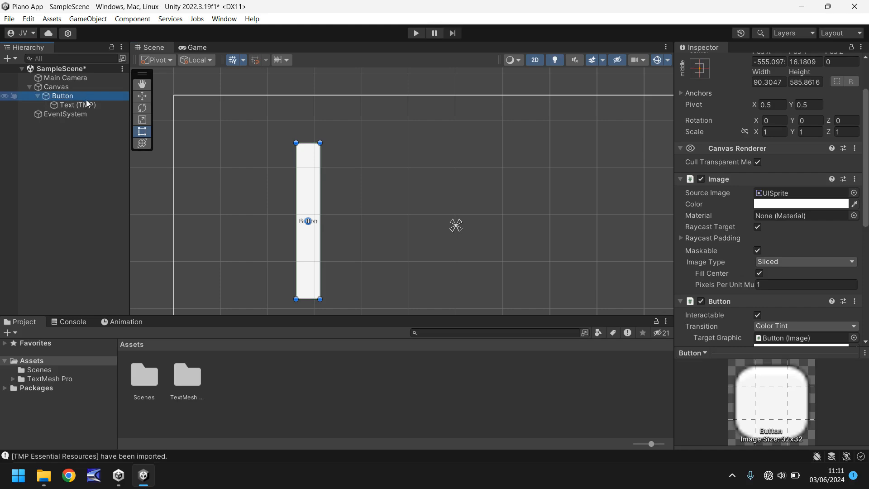
left_click(77, 104)
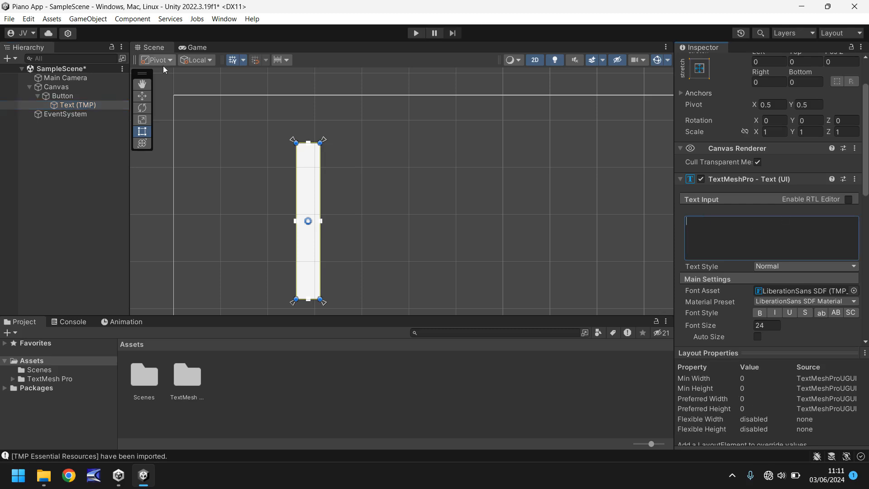
left_click(194, 47)
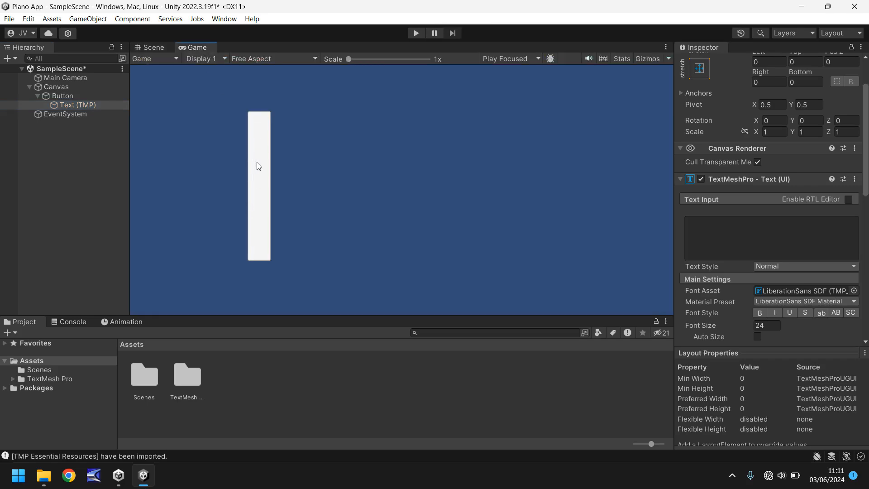
mouse_move(210, 120)
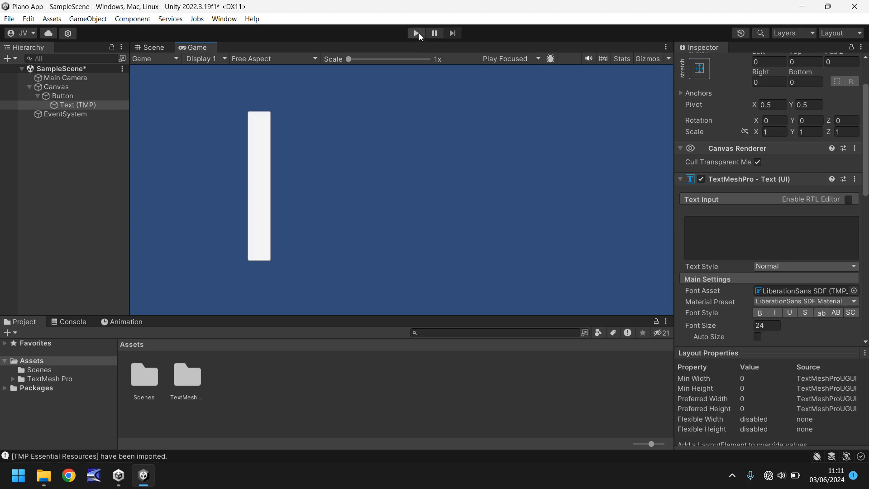
Play the scene to test the blank key, then go back to Scene view.
left_click(415, 33)
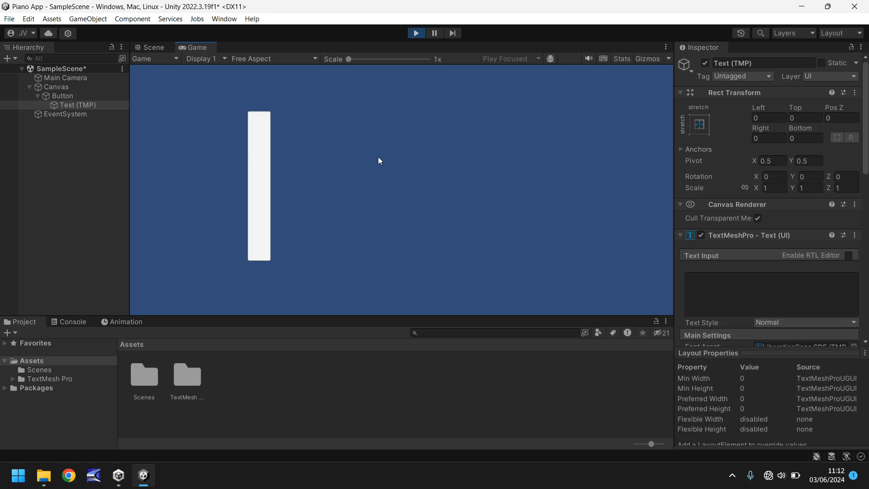
mouse_move(342, 99)
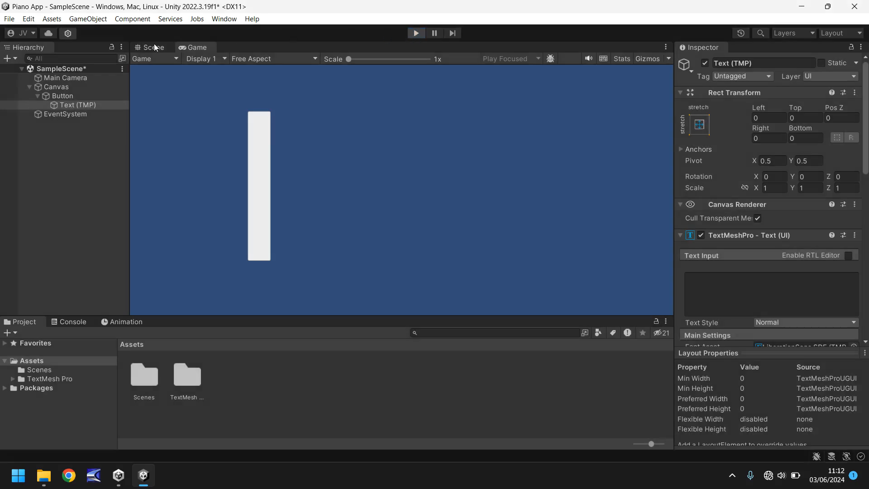
left_click(153, 47)
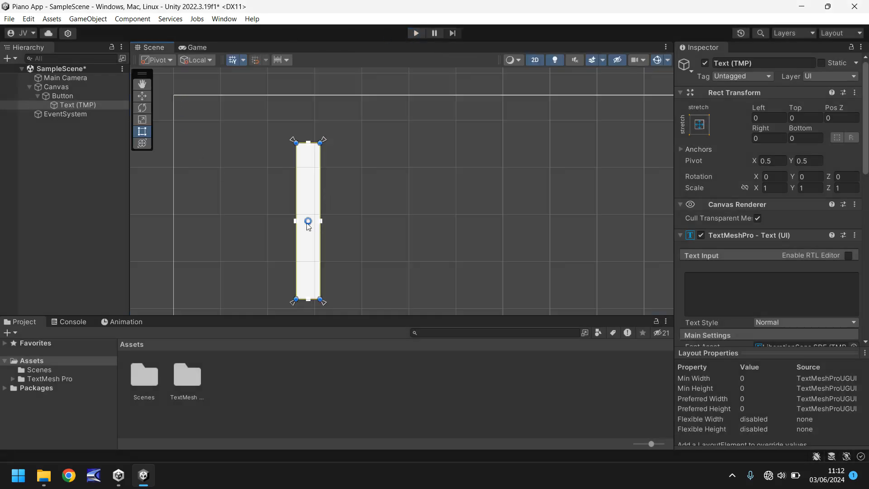
mouse_move(392, 217)
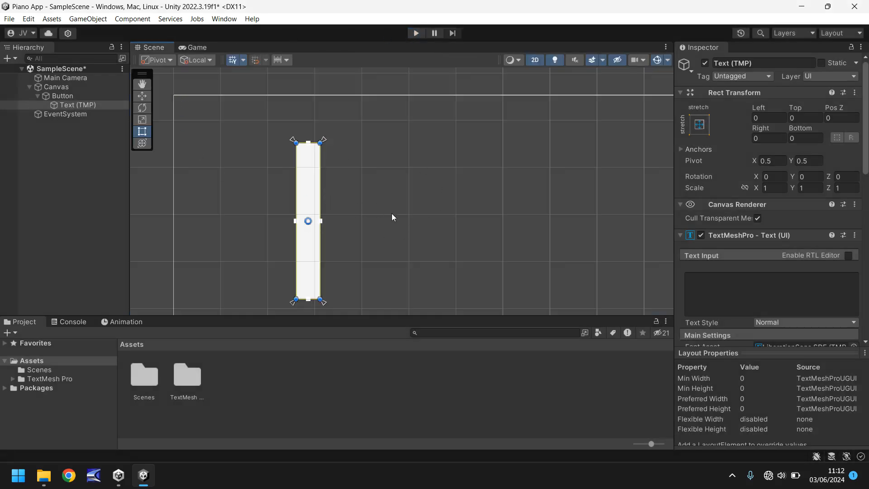